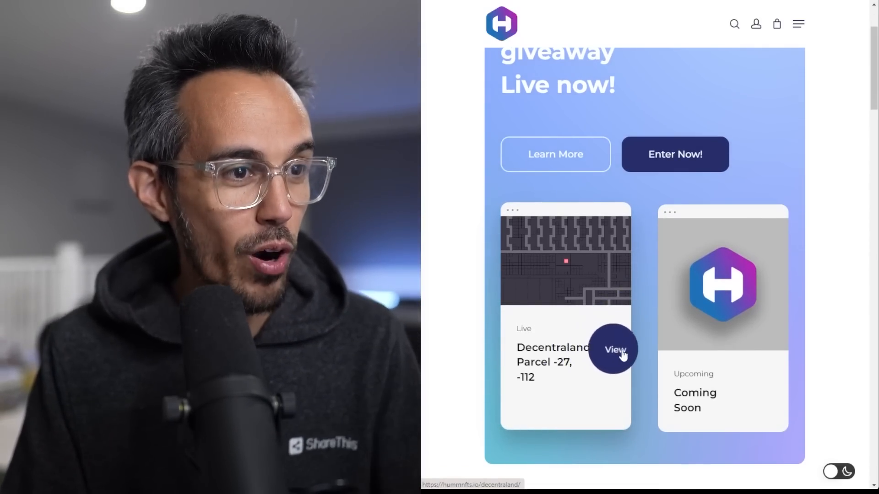
Step: Open the Decentraland Parcel -27, -112 giveaway and scroll to its NFT details and map
left_click(612, 349)
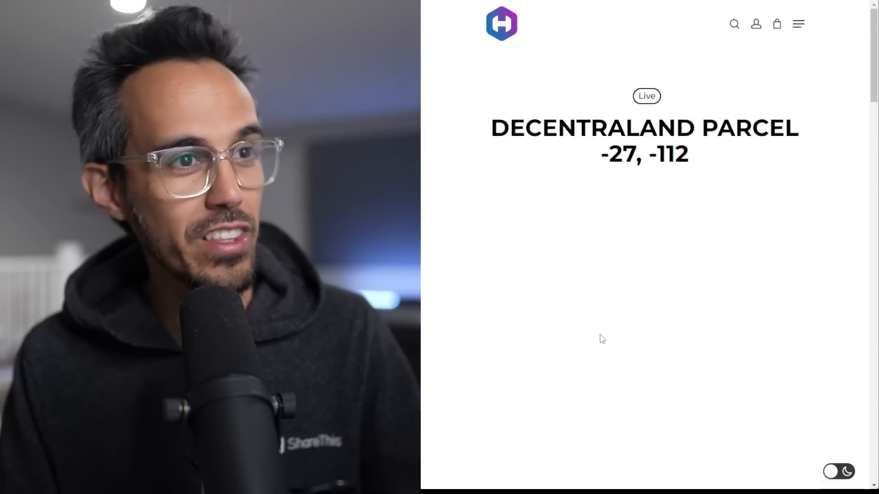
scroll("down", 3)
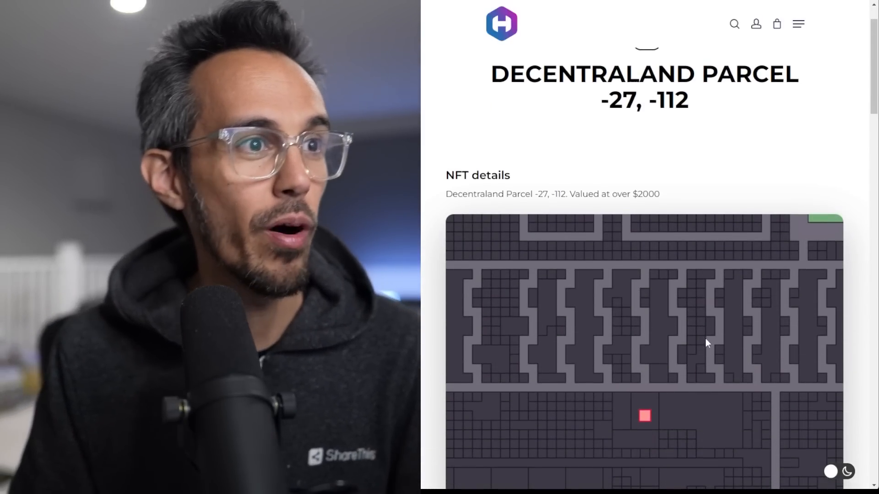
scroll("down", 3)
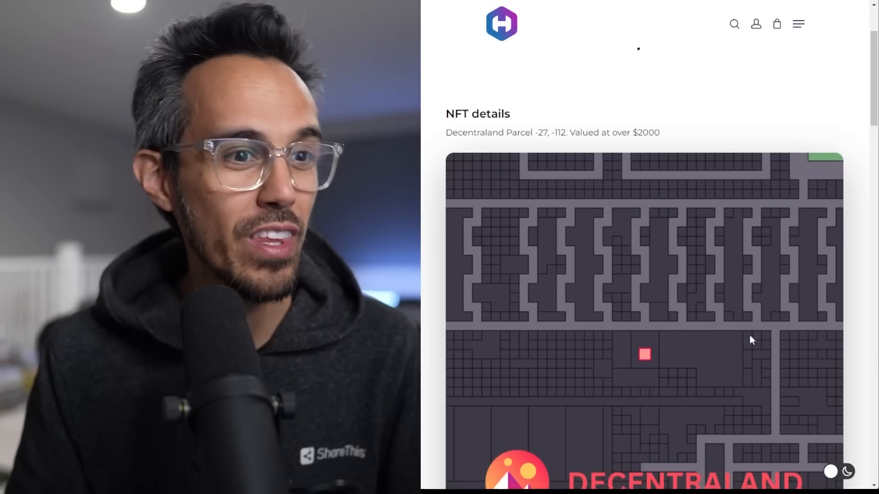
scroll("down", 3)
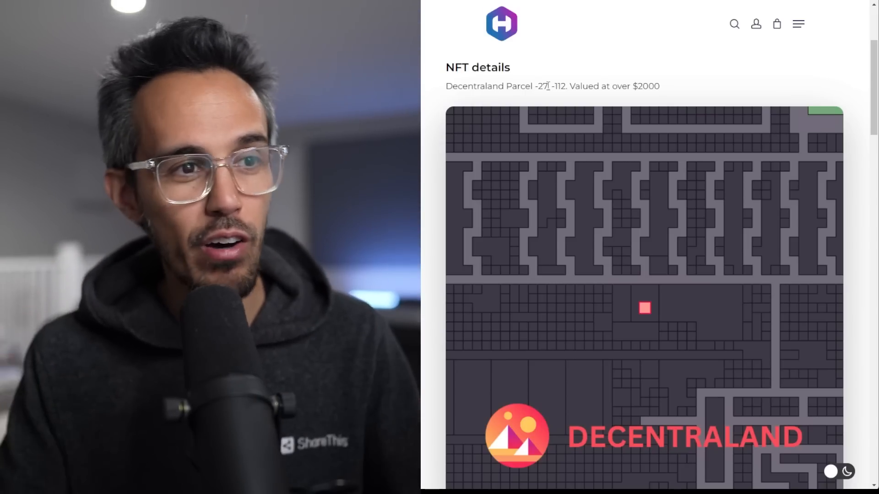
mouse_move(597, 115)
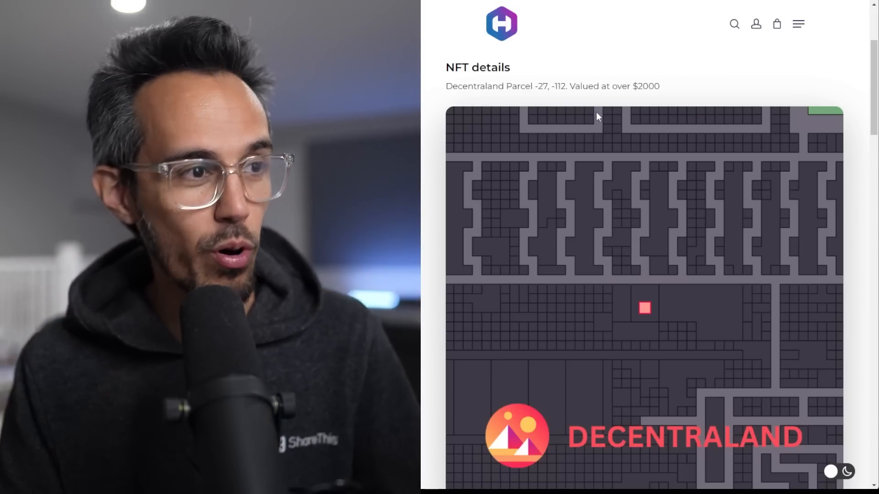
mouse_move(654, 247)
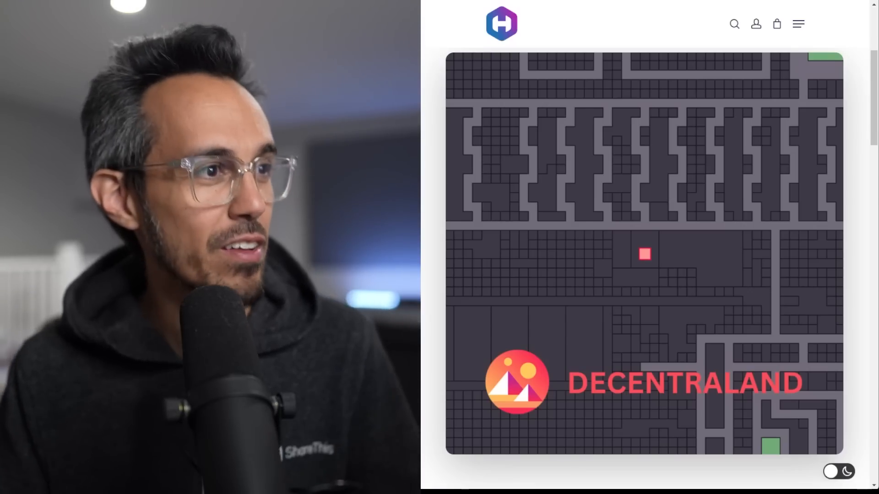
Step: Scroll to the March 1st–April 15th dates, 1 ETH alternate prize and $15-per-entry offer
scroll("down", 3)
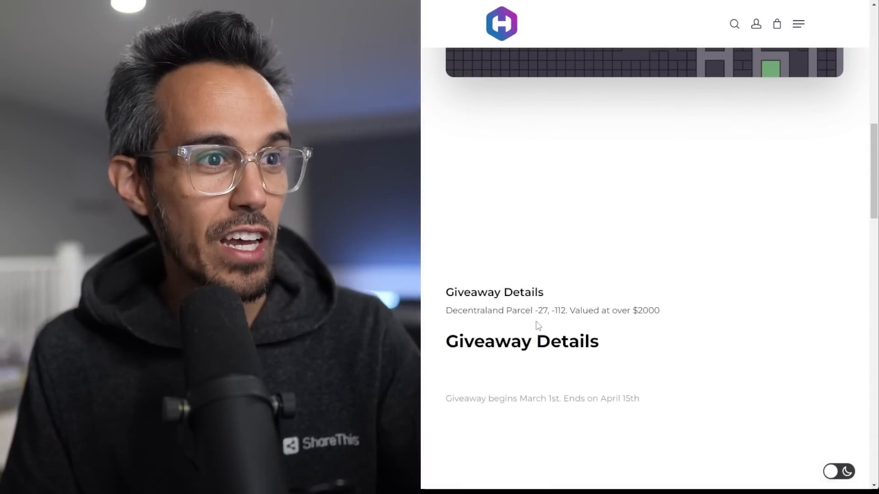
scroll("down", 3)
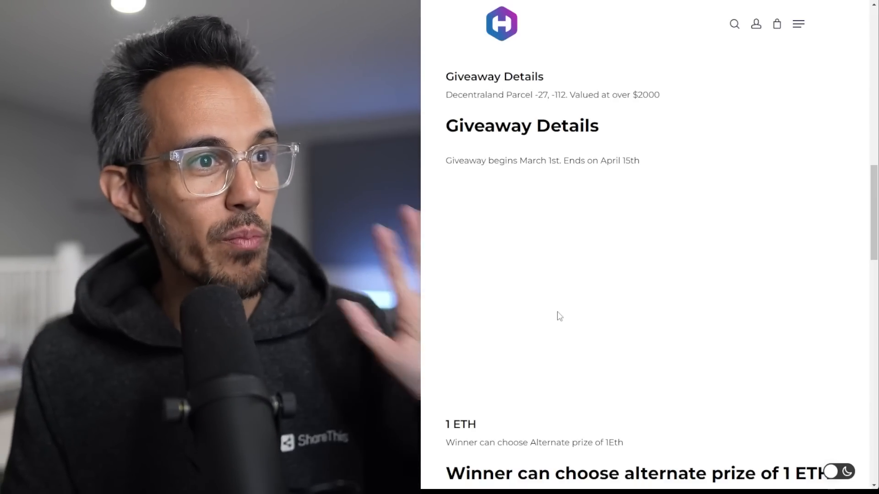
scroll("up", 3)
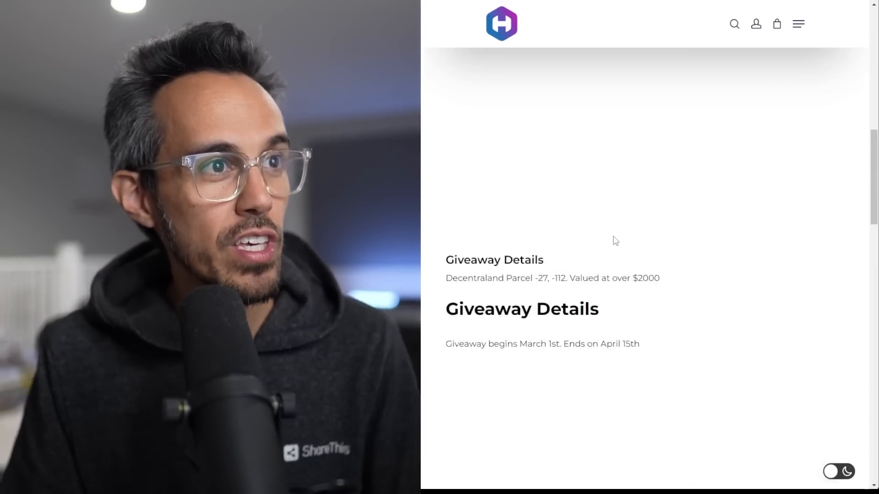
scroll("up", 3)
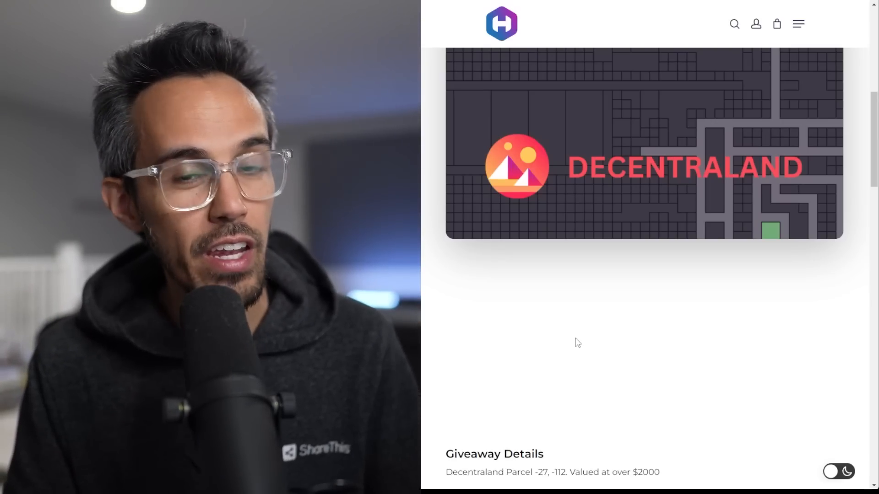
scroll("down", 3)
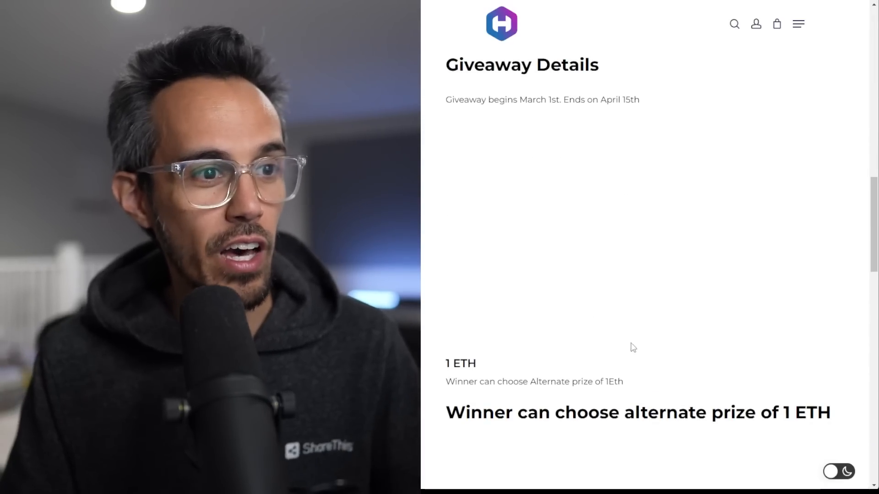
scroll("down", 3)
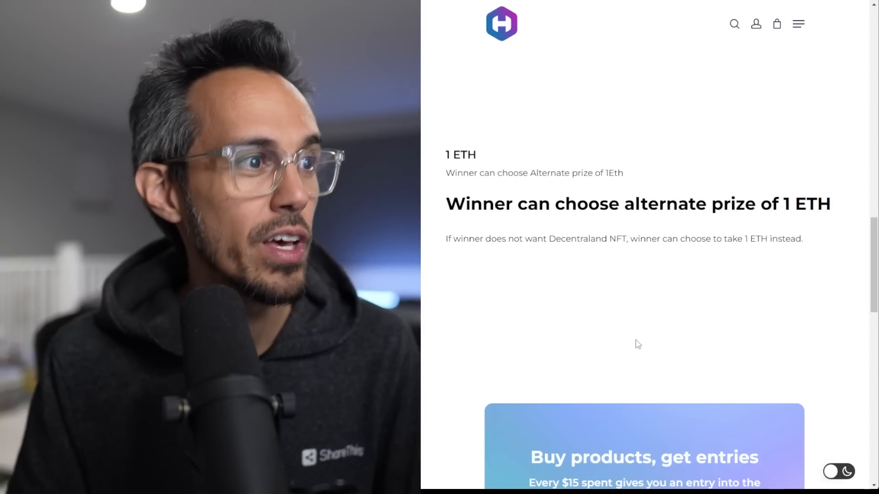
scroll("down", 3)
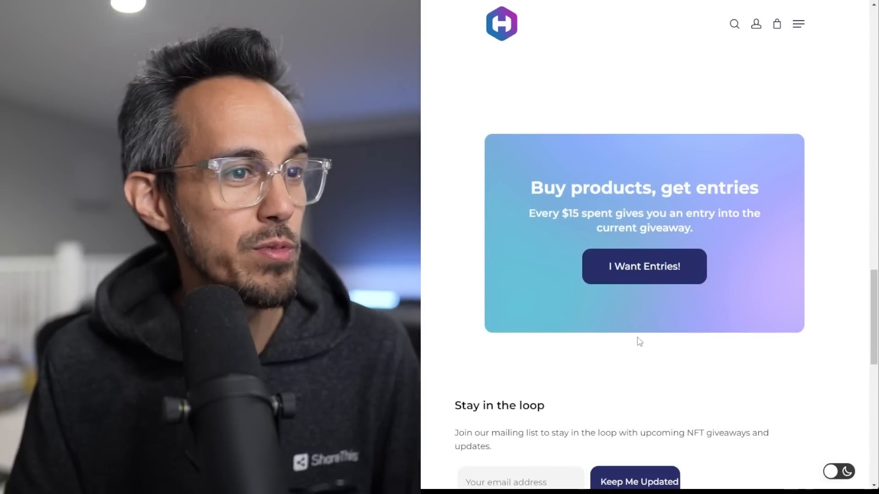
mouse_move(680, 366)
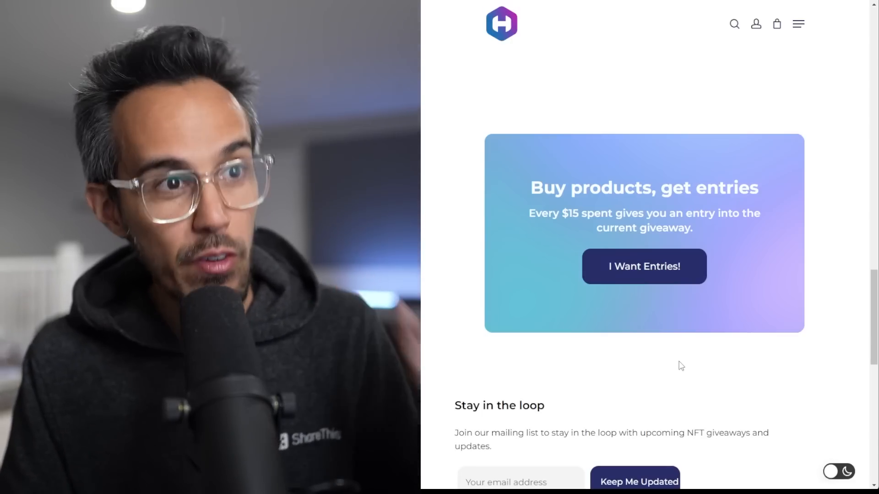
scroll("down", 3)
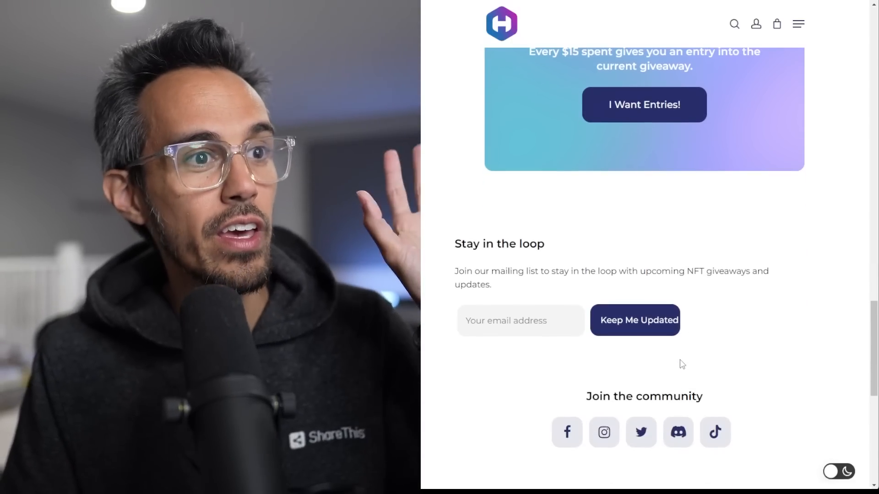
scroll("up", 3)
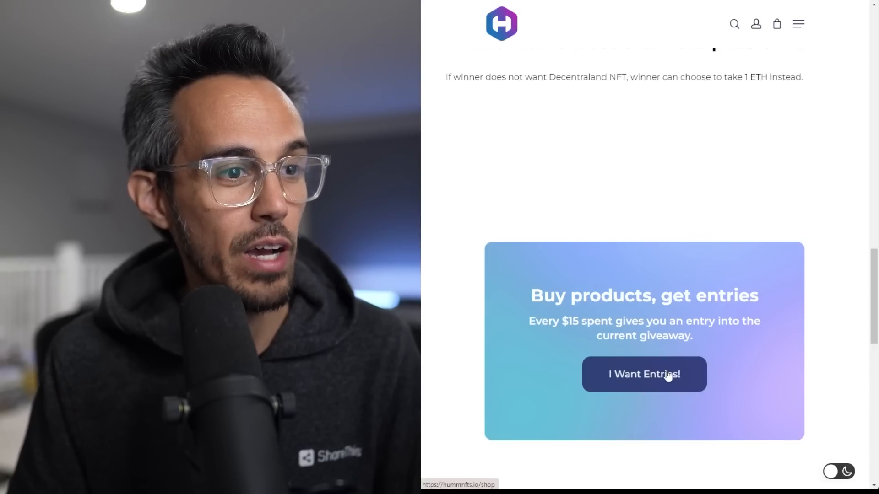
Step: Browse the Shop's The Cap ($15) and The Shirt ($30), then return to the giveaway details
left_click(643, 374)
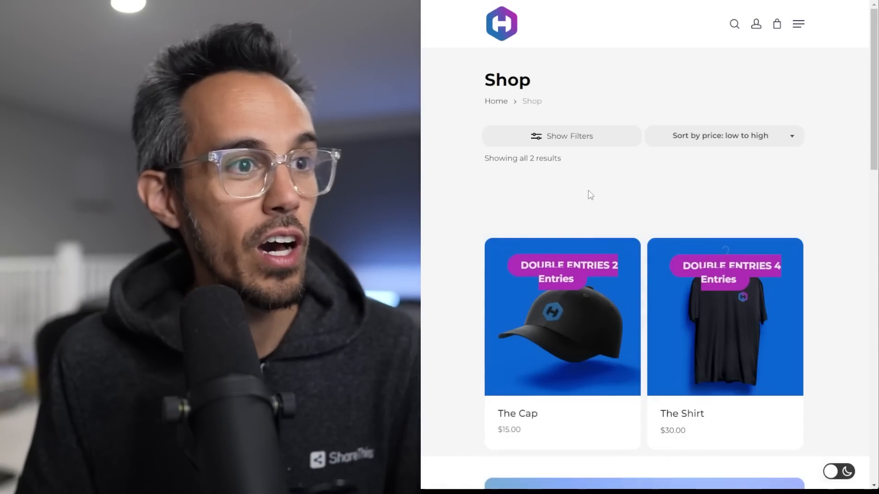
mouse_move(561, 317)
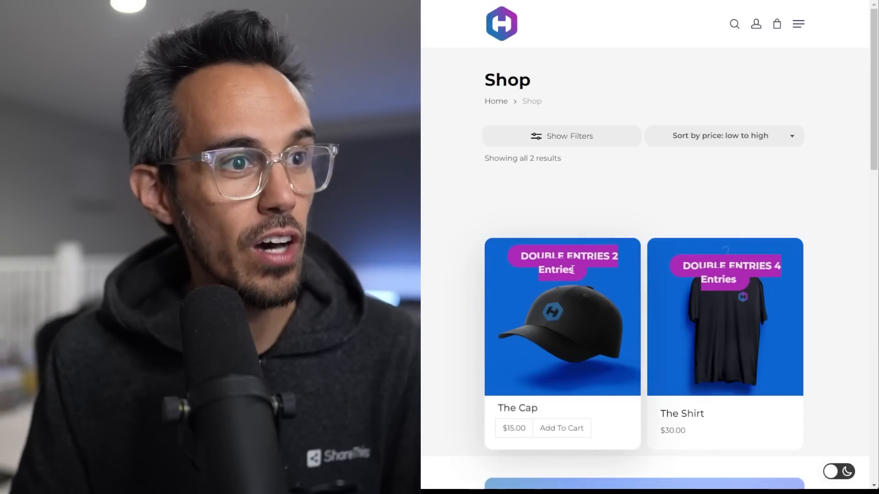
scroll("down", 3)
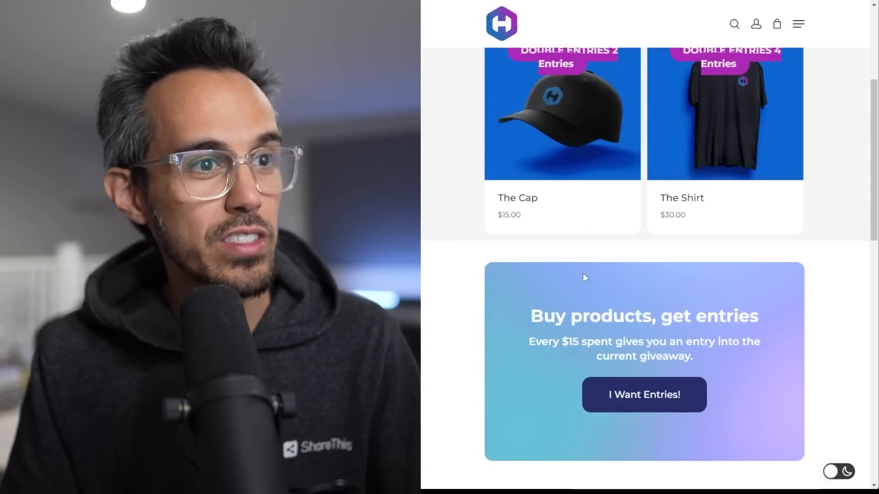
scroll("up", 3)
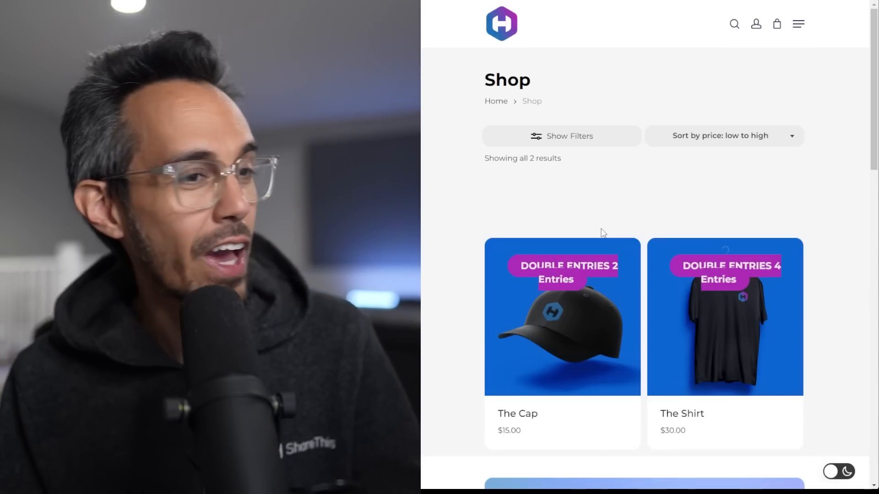
scroll("down", 3)
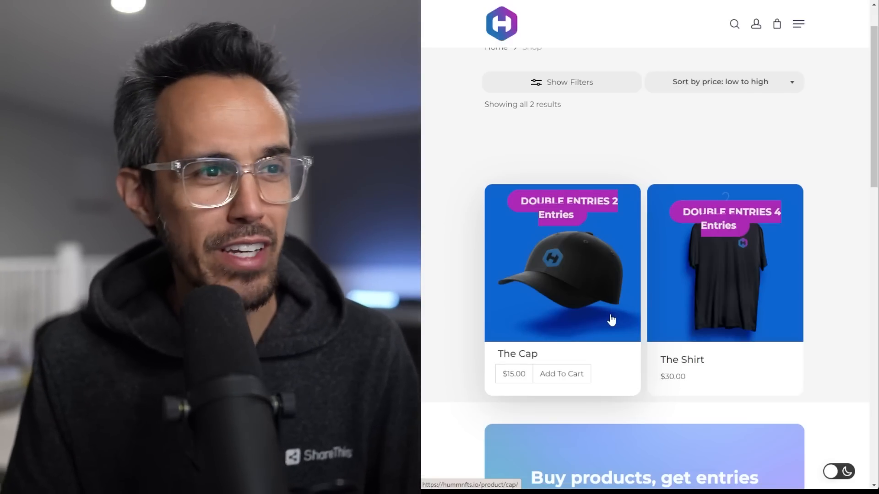
mouse_move(559, 245)
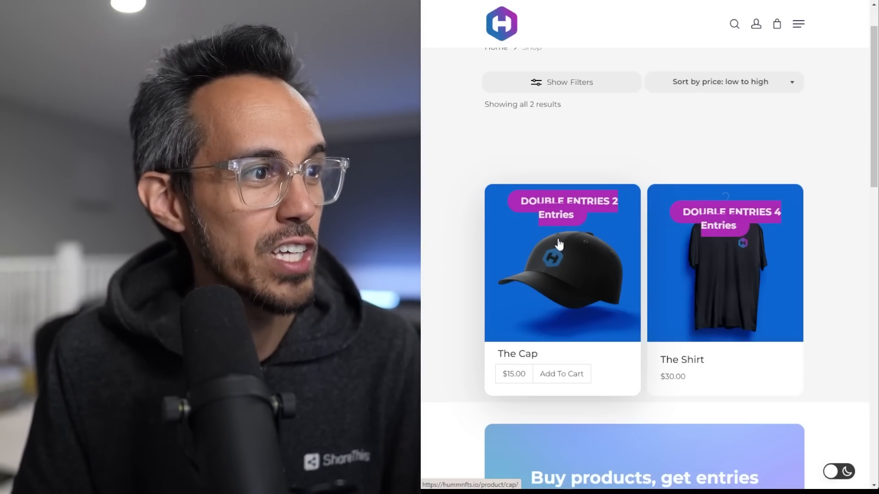
scroll("down", 3)
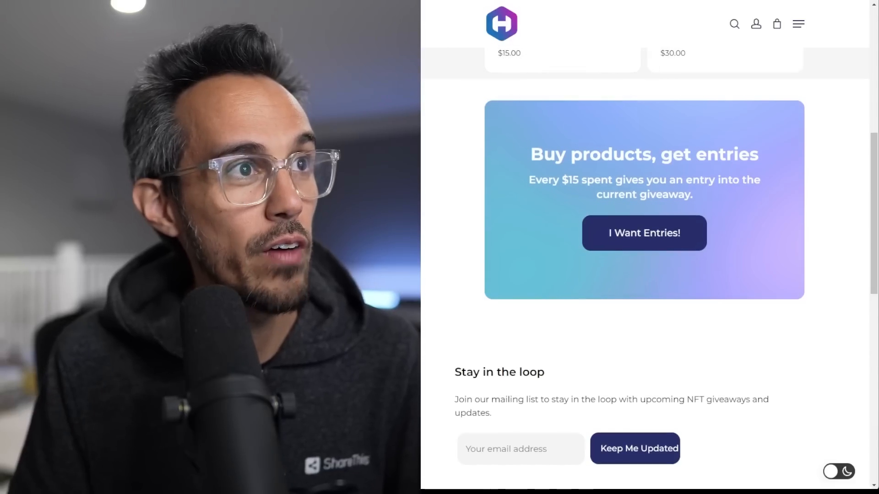
scroll("down", 3)
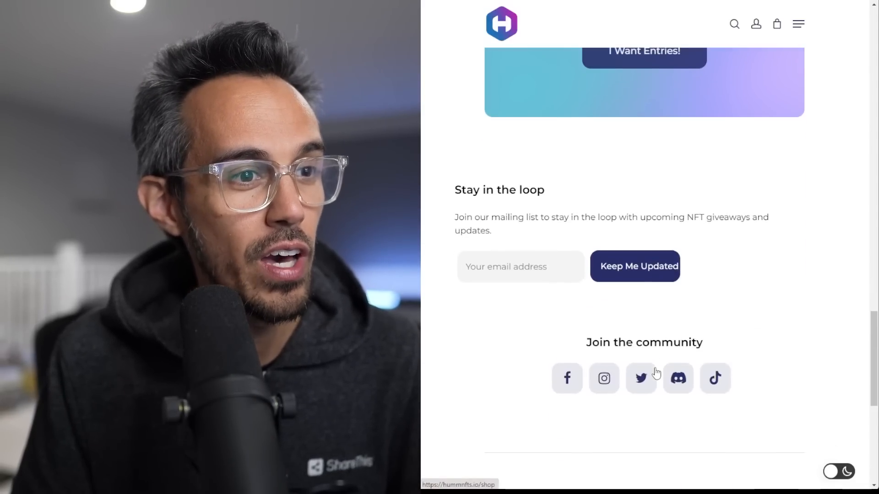
scroll("up", 3)
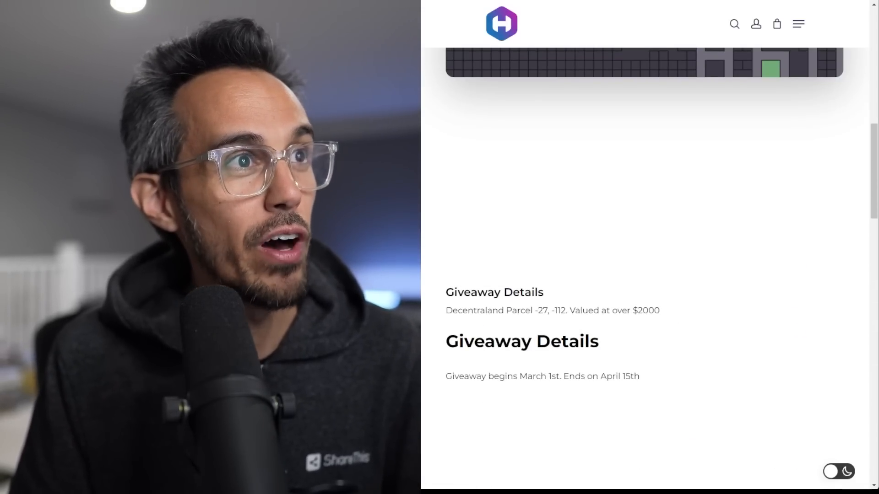
Step: Browse the Upcoming NFT giveaways cards and the Previous giveaways 1 ETH winner entry
scroll("up", 3)
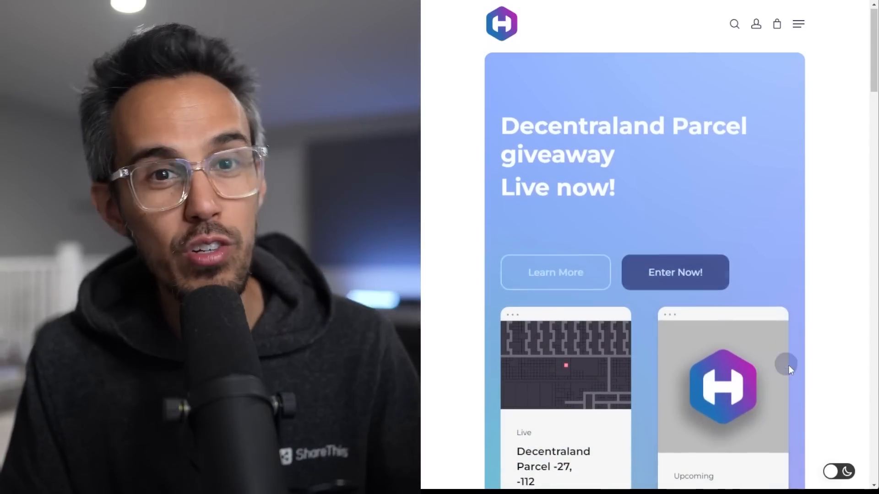
scroll("down", 3)
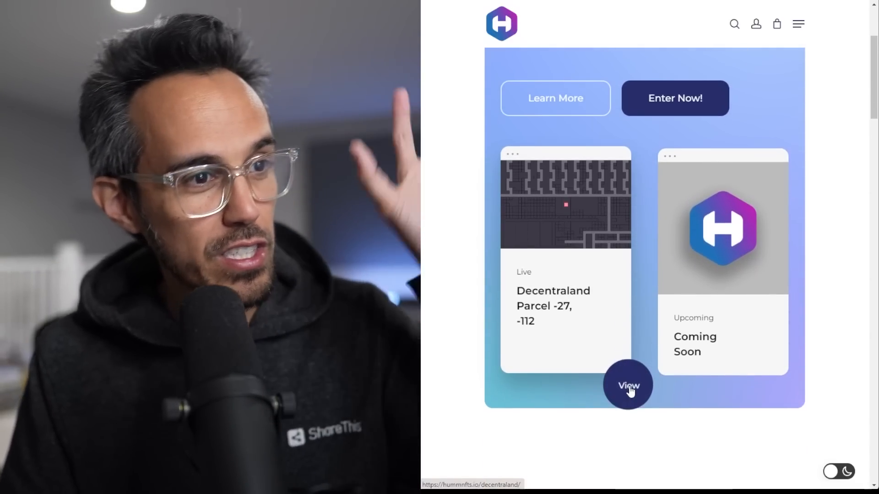
mouse_move(639, 385)
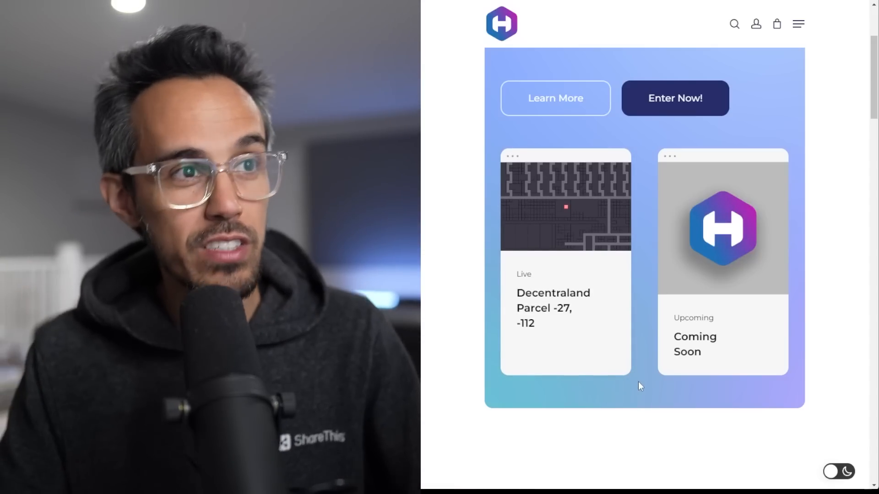
scroll("down", 3)
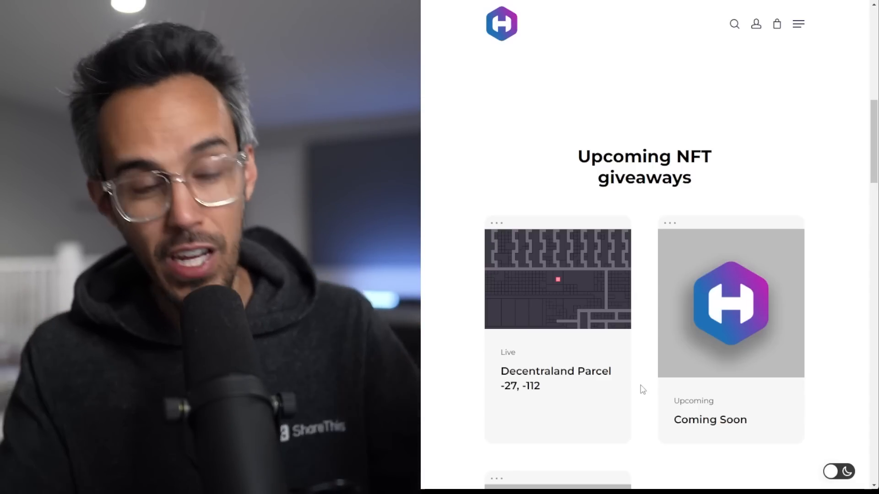
scroll("down", 3)
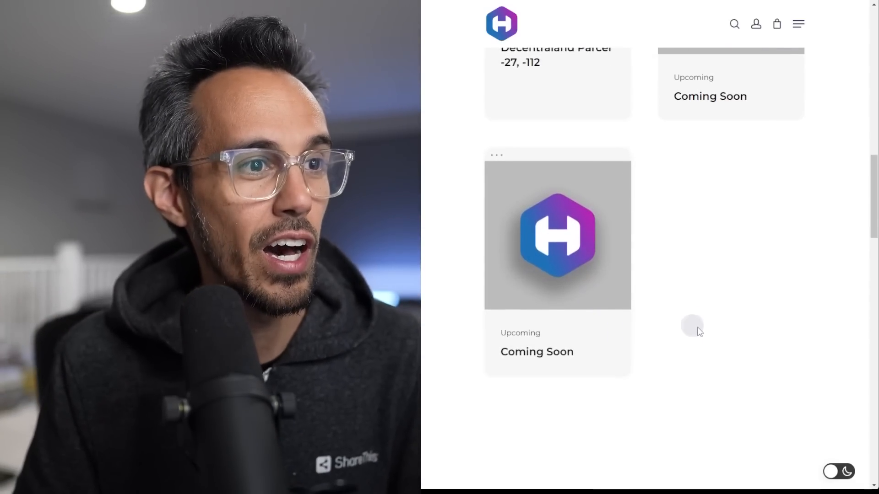
scroll("up", 3)
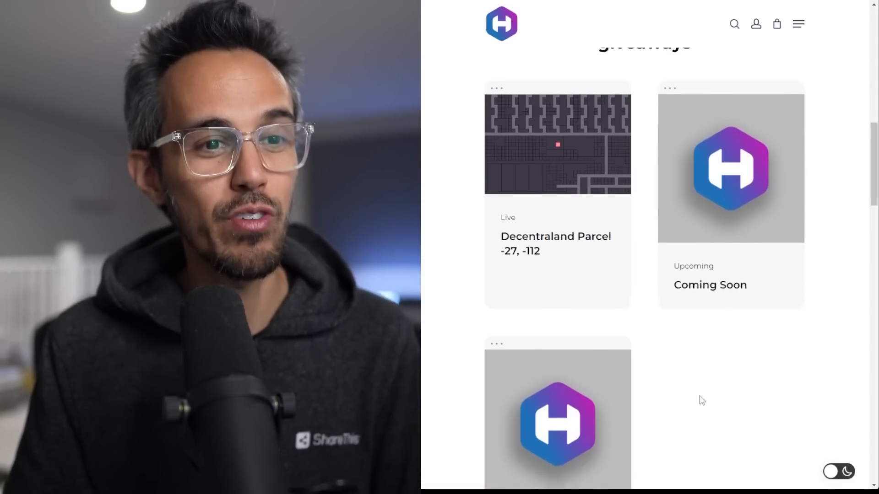
scroll("up", 3)
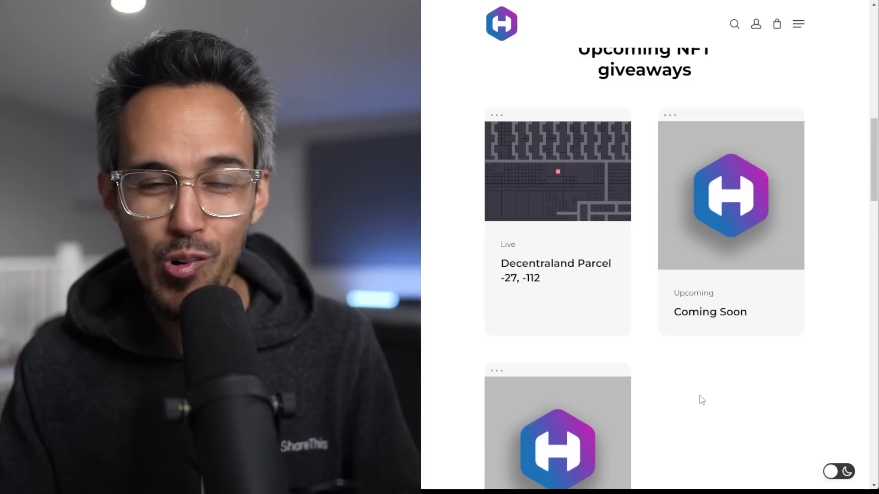
scroll("down", 3)
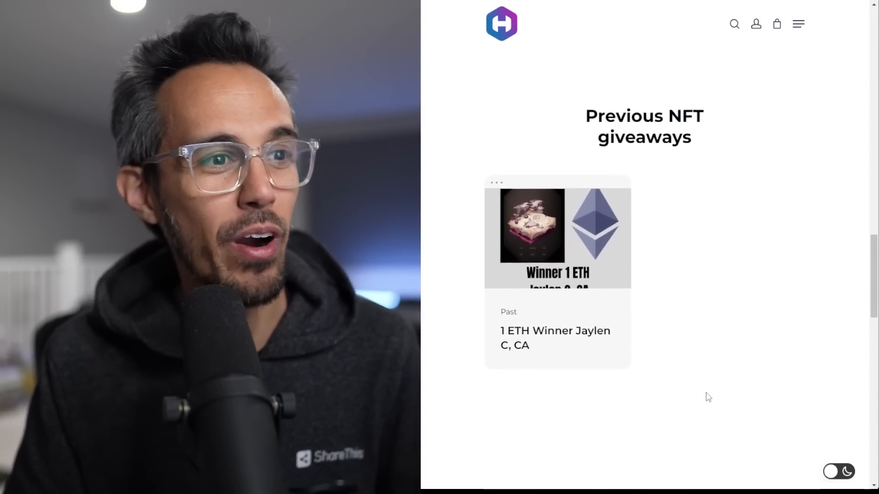
mouse_move(596, 239)
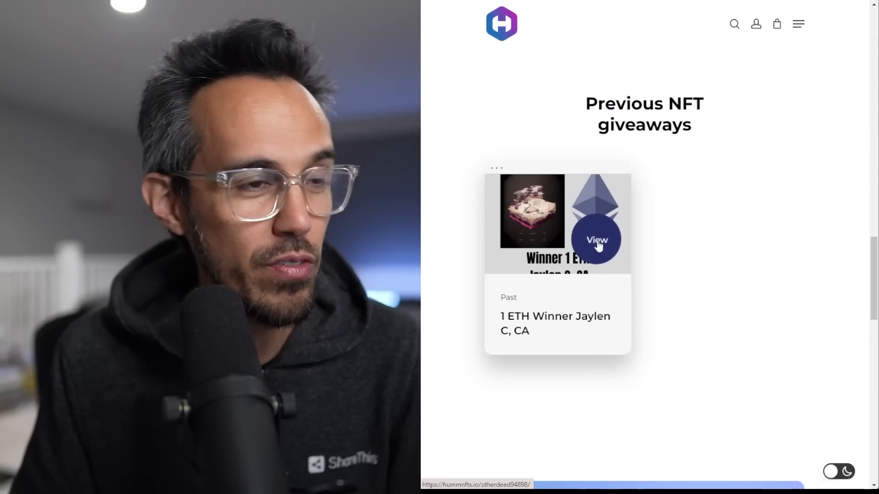
mouse_move(723, 363)
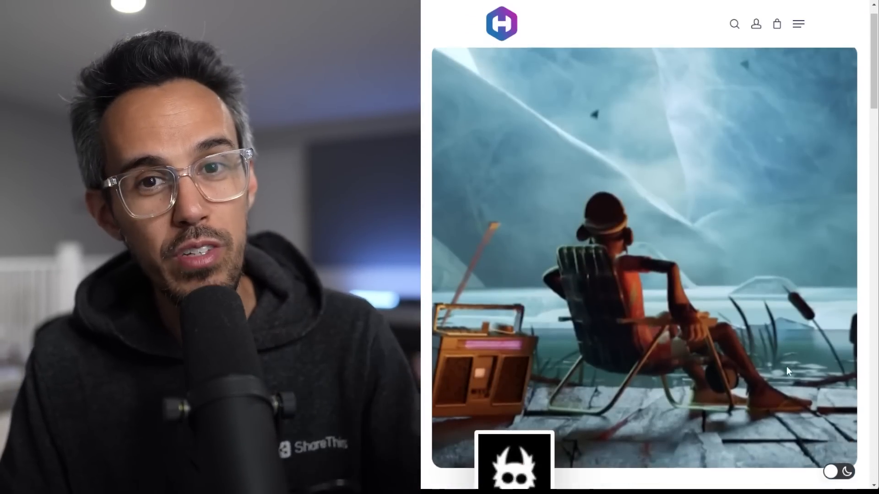
Step: Scroll the Otherdeed #94898 page to its description, November 30th close and December 7th draw
scroll("down", 3)
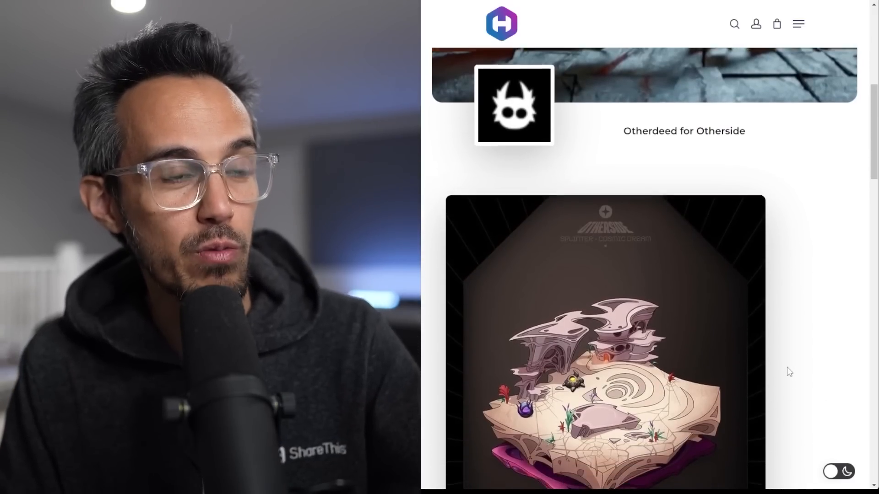
scroll("down", 3)
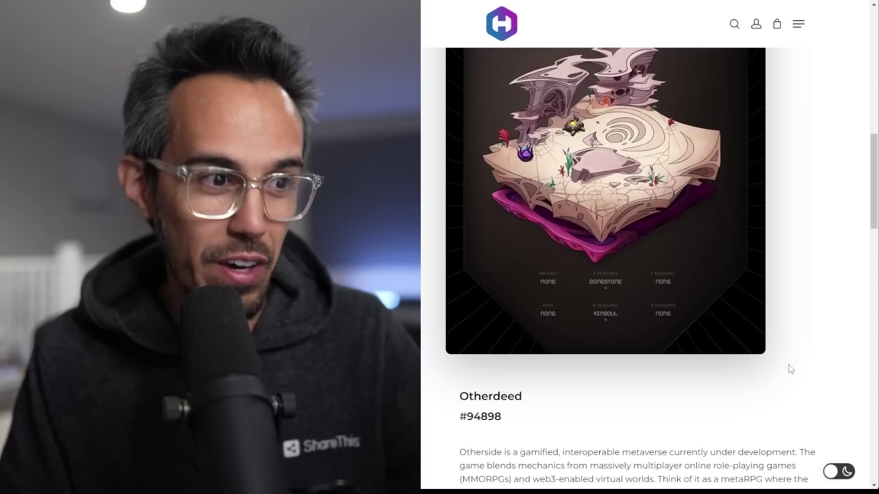
scroll("down", 3)
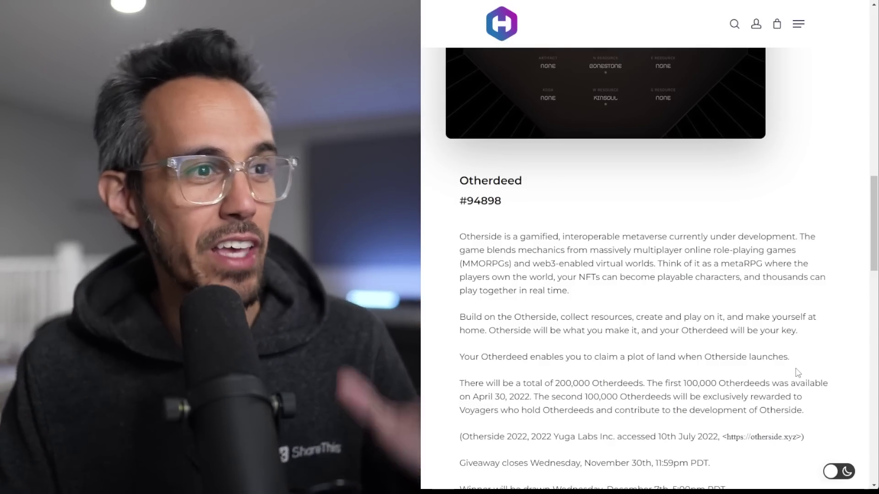
scroll("down", 3)
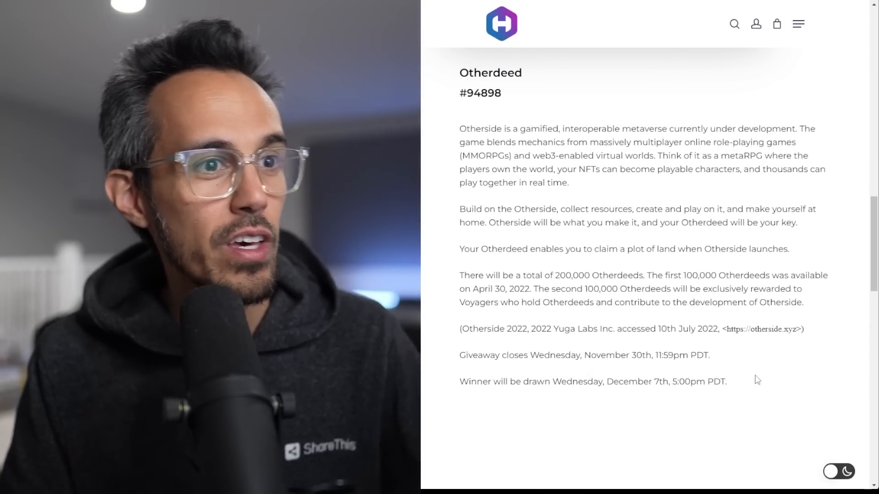
scroll("up", 3)
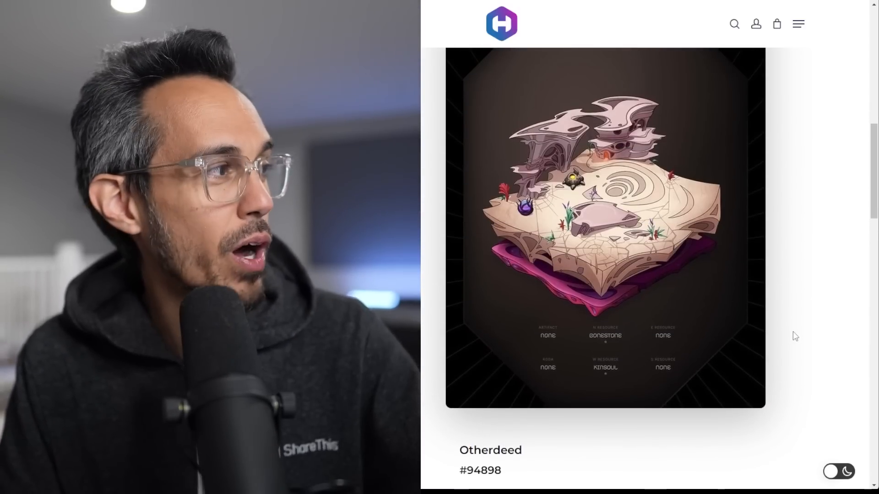
scroll("down", 3)
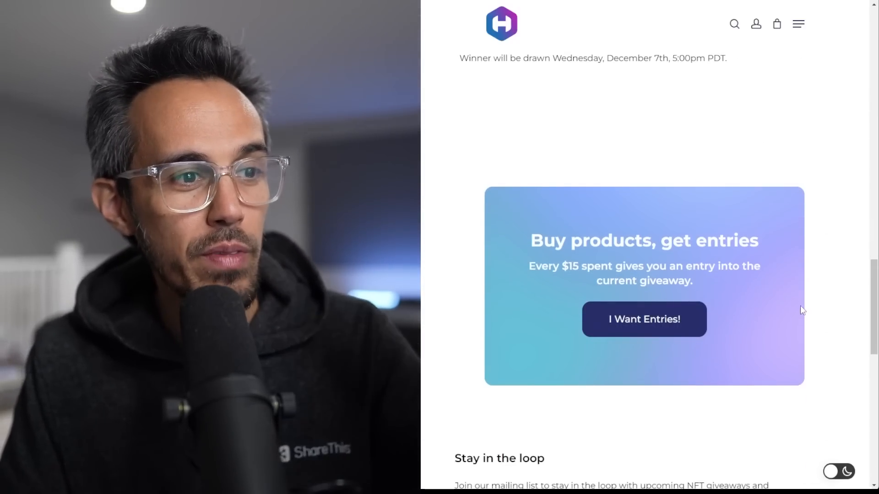
scroll("up", 3)
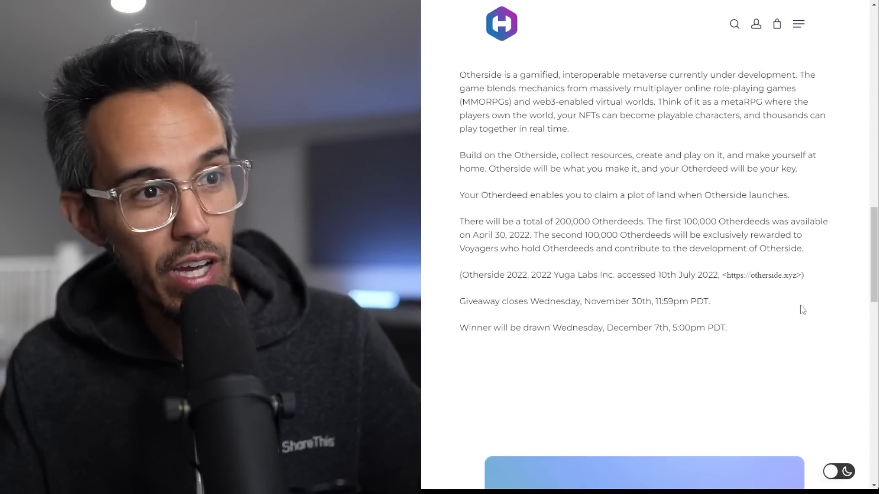
mouse_move(568, 355)
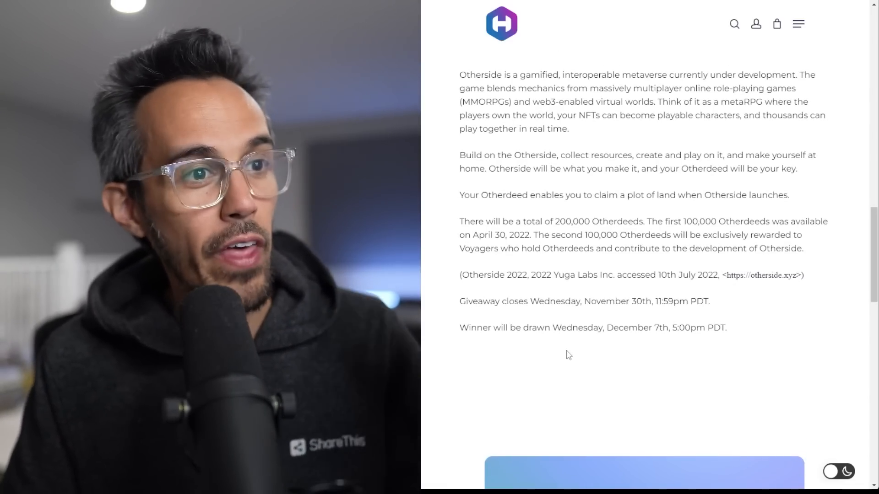
mouse_move(616, 348)
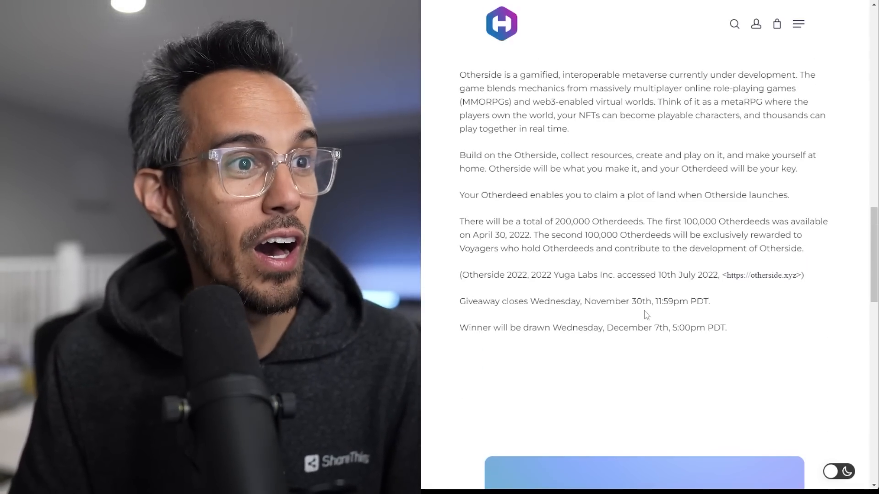
Step: Scroll past the $15-per-entry offer and mailing-list signup to the community links and footer
scroll("down", 3)
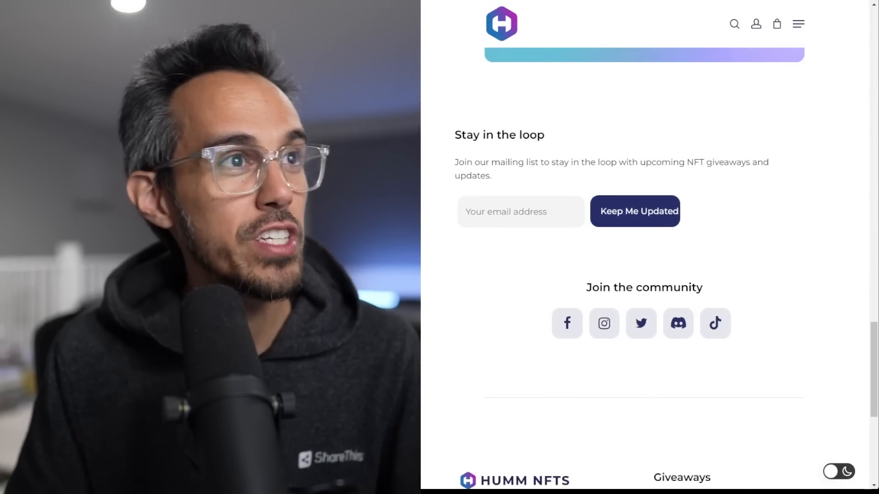
scroll("up", 3)
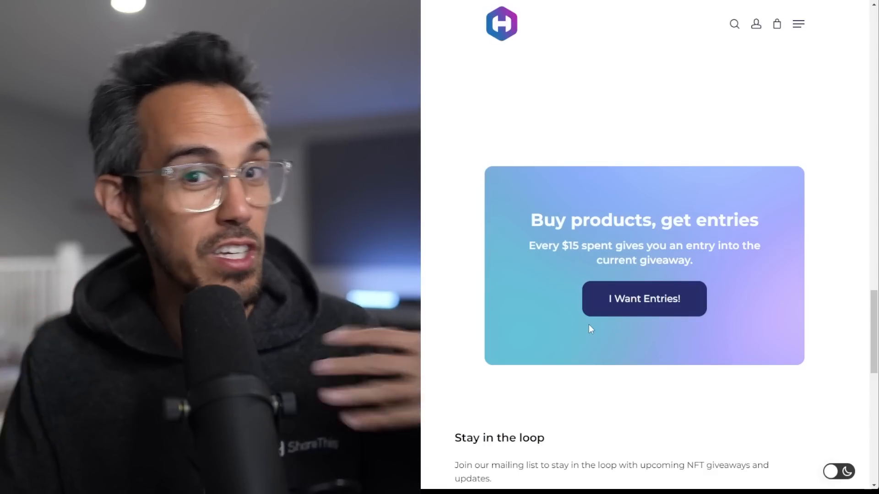
scroll("down", 3)
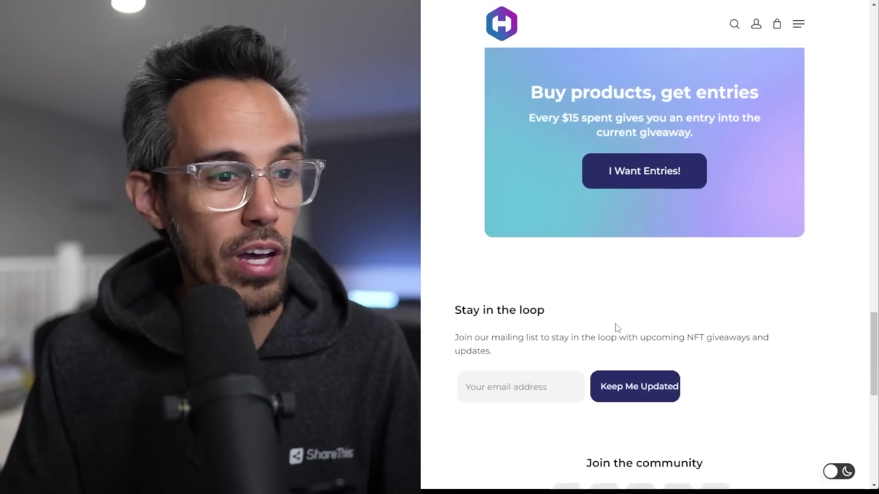
scroll("down", 3)
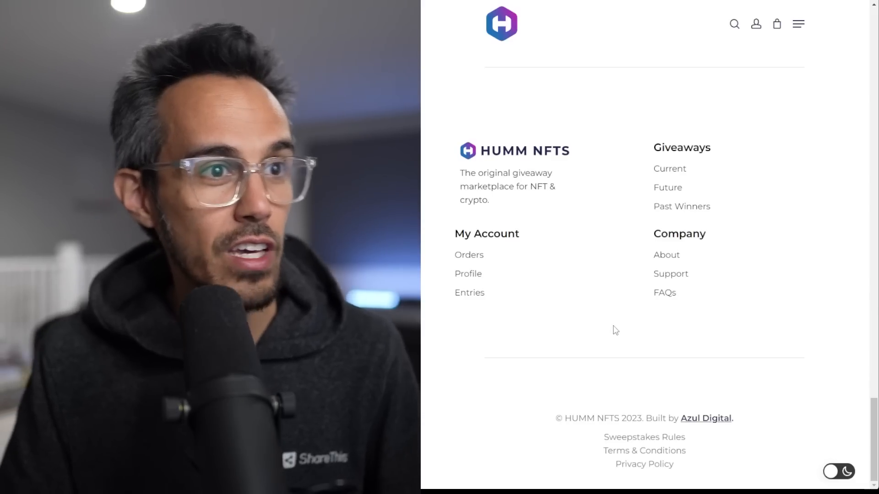
mouse_move(670, 181)
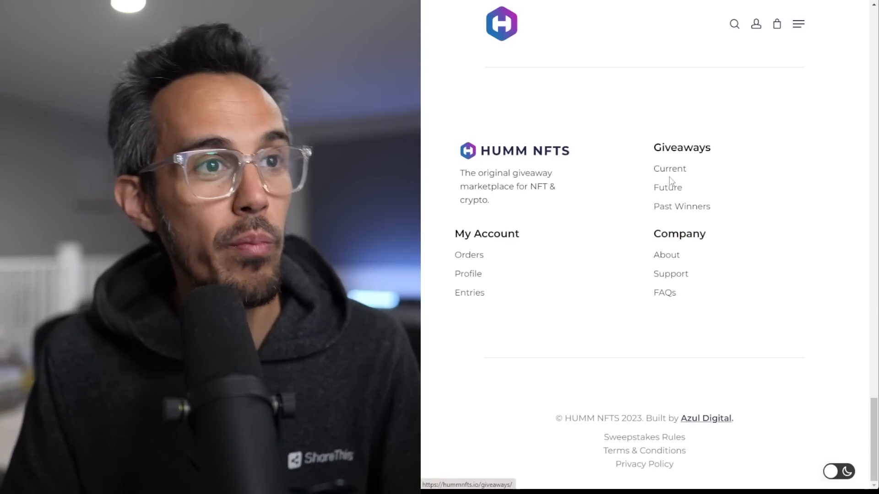
mouse_move(666, 255)
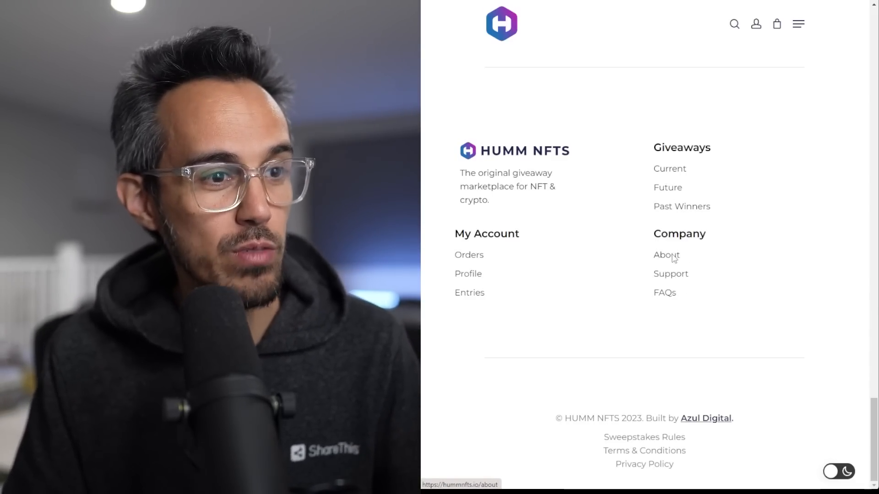
Step: Open the About page and scroll through its mission story down to the footer
left_click(666, 255)
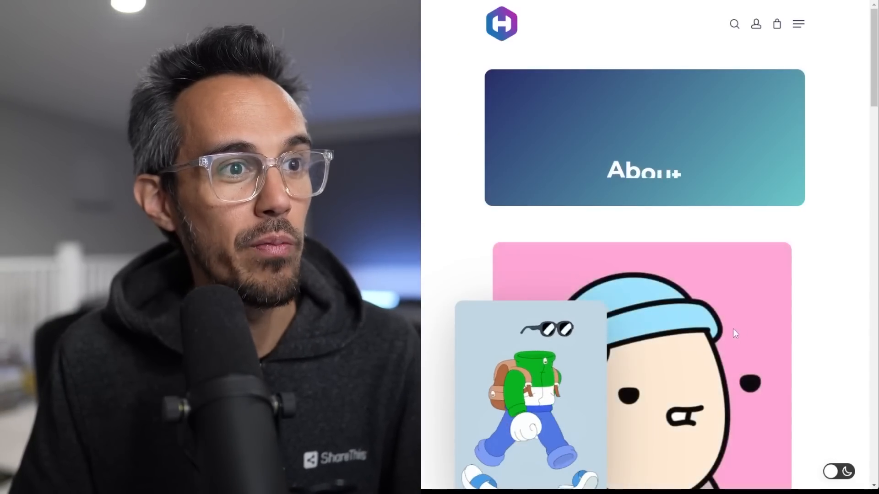
scroll("down", 3)
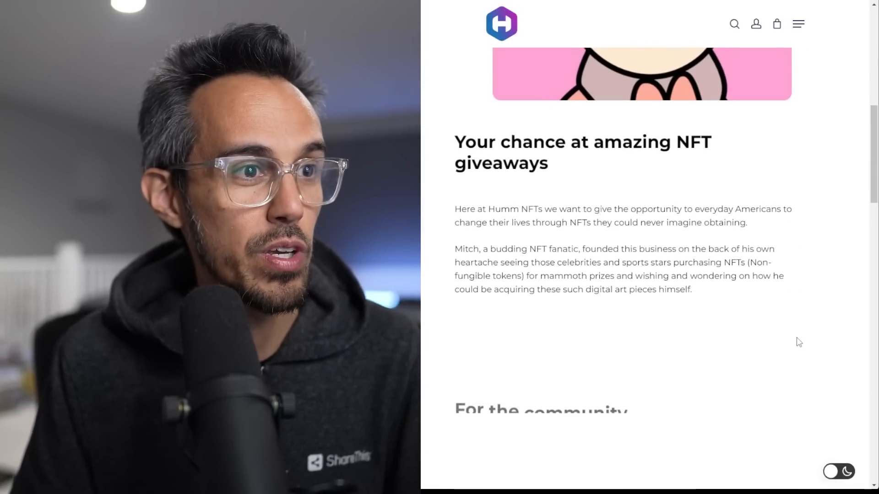
scroll("down", 3)
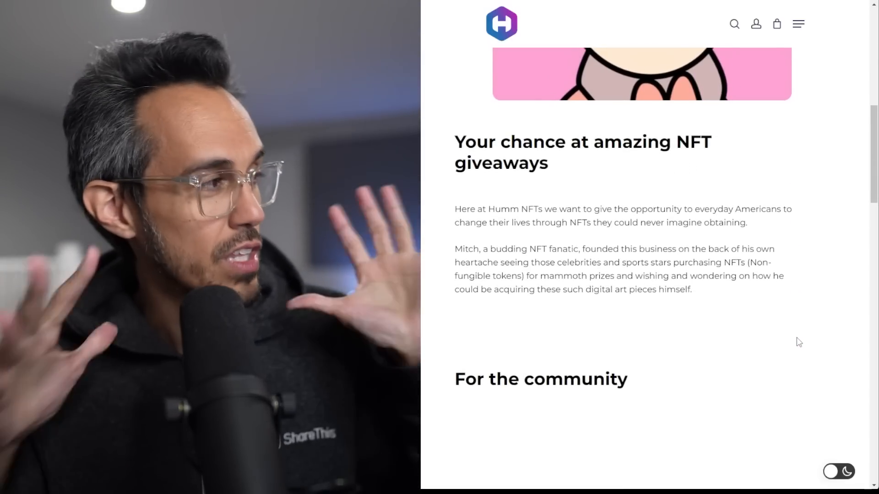
scroll("down", 3)
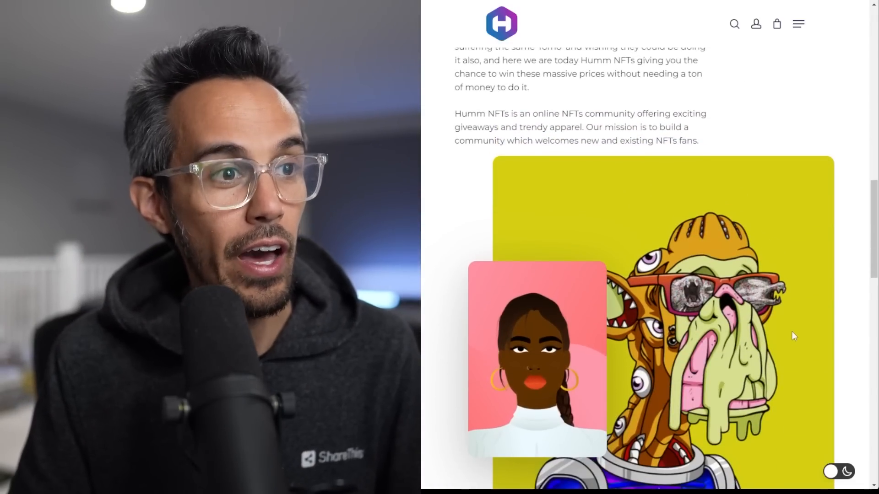
scroll("down", 3)
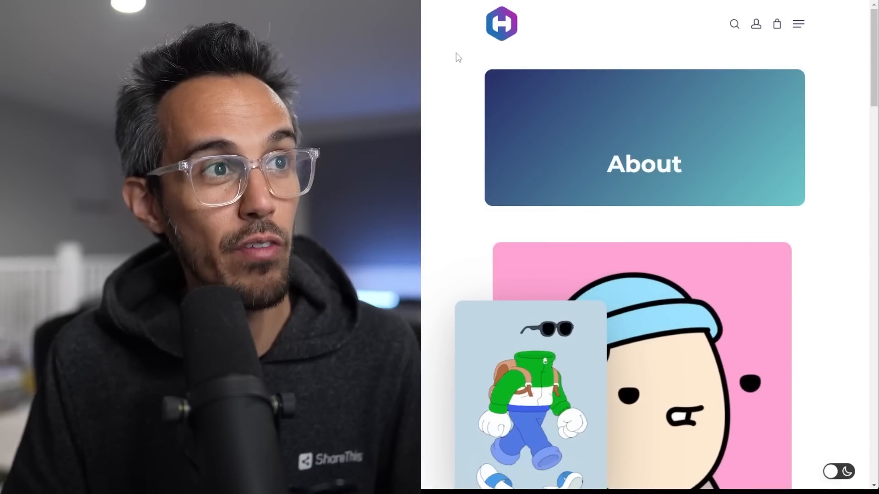
scroll("down", 3)
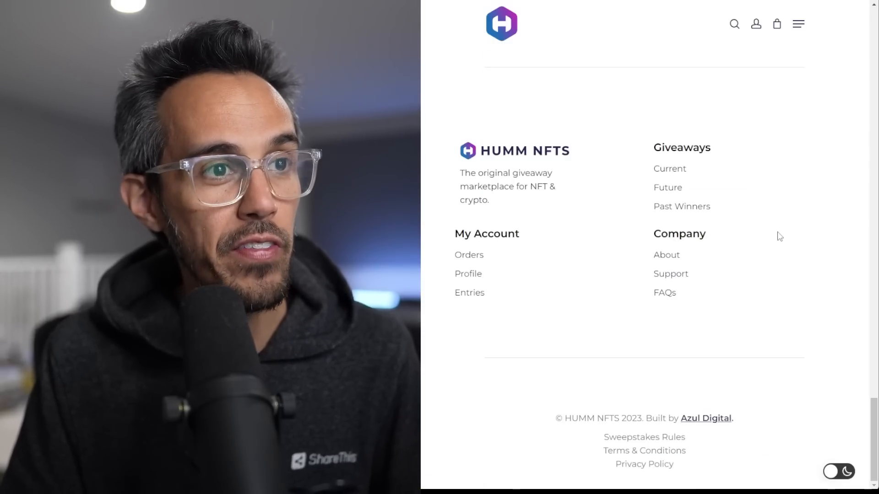
mouse_move(872, 441)
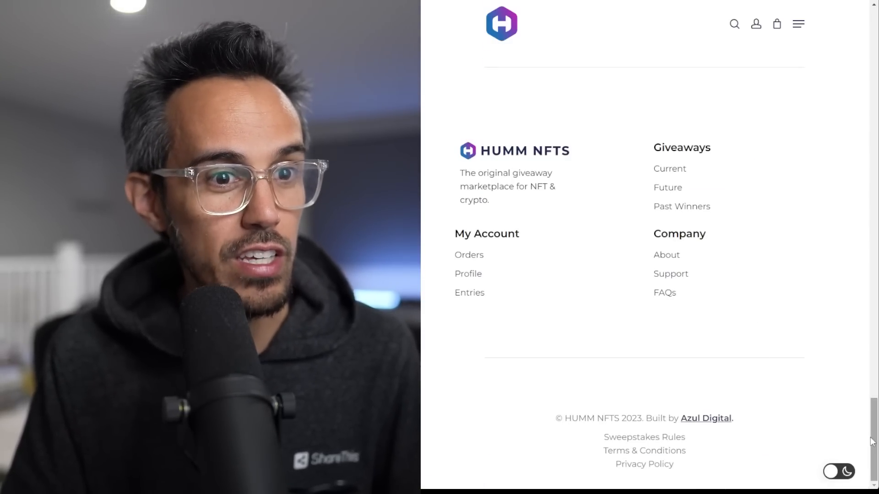
Step: Use the navigation menu to reach Current giveaways and scroll to its community section
scroll("up", 3)
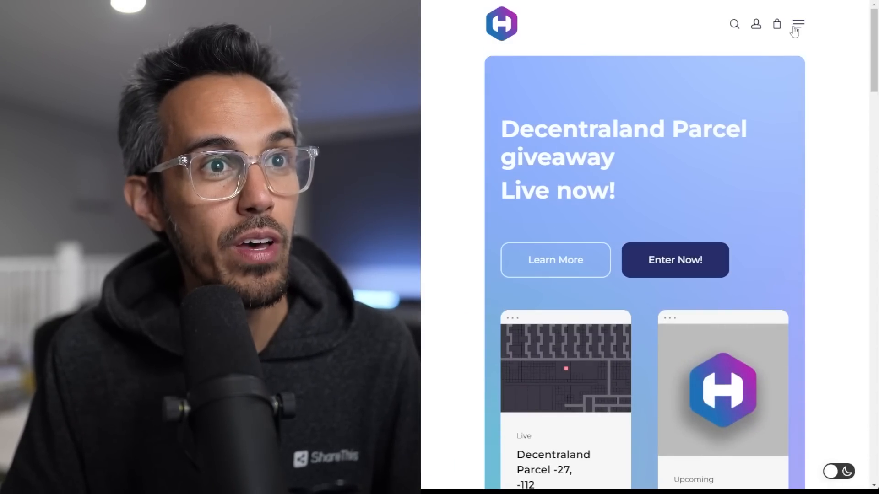
left_click(798, 24)
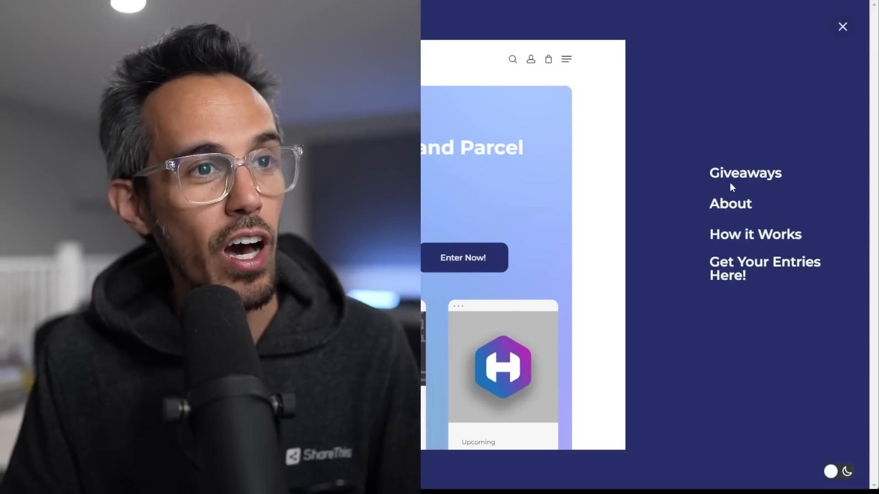
mouse_move(730, 203)
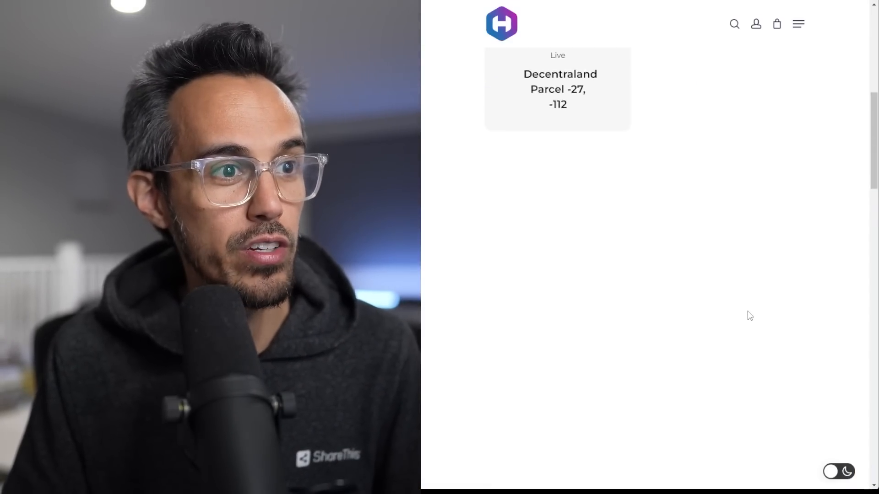
scroll("up", 3)
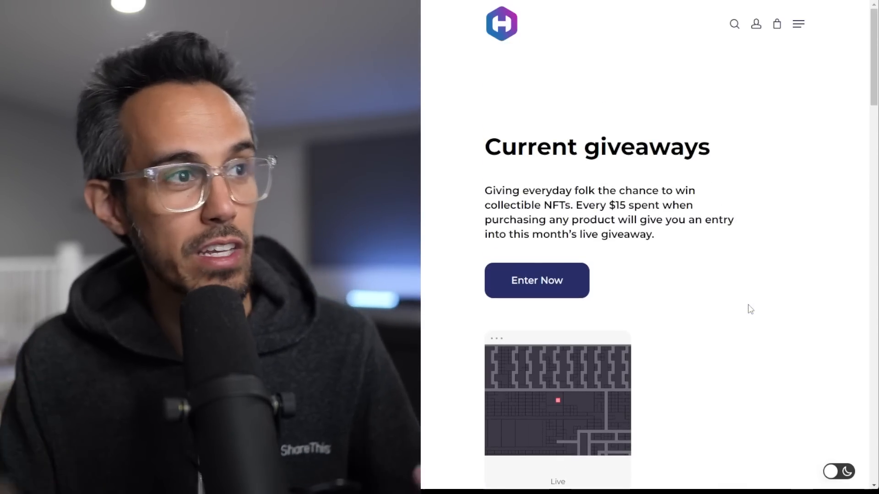
mouse_move(475, 104)
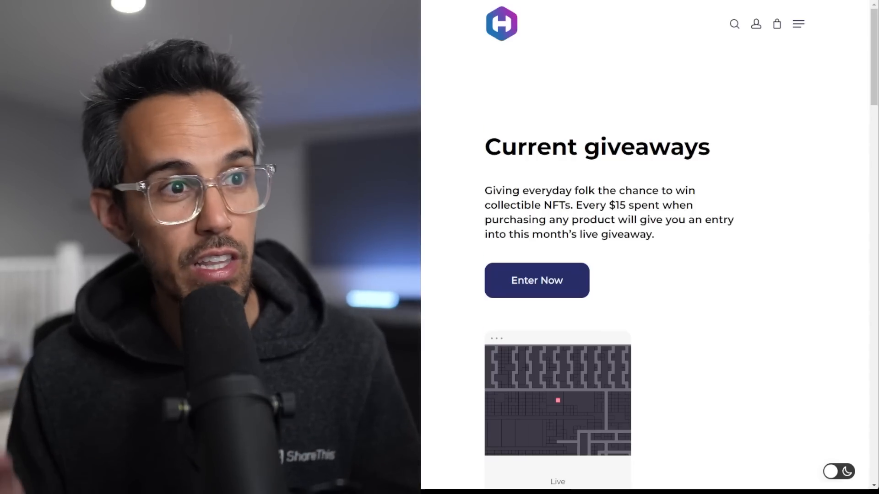
scroll("down", 3)
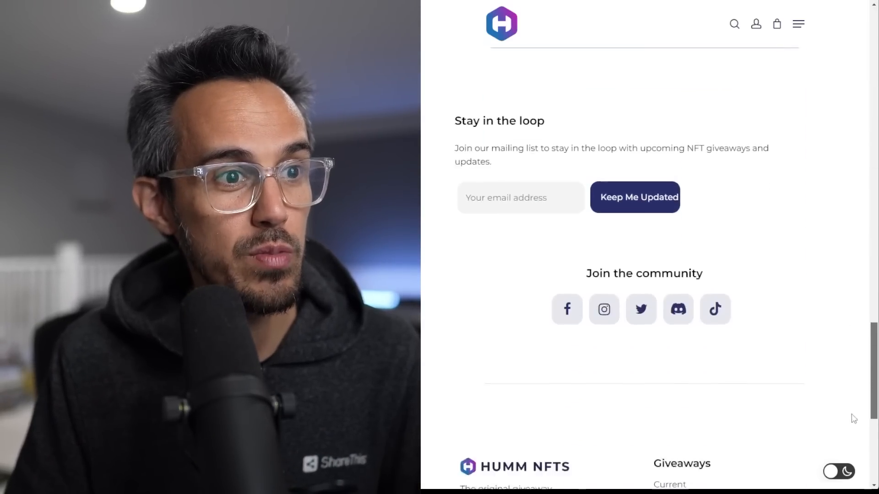
Step: Open the Humm NFTs Twitter profile and scroll past the pinned Decentraland giveaway tweet
left_click(640, 309)
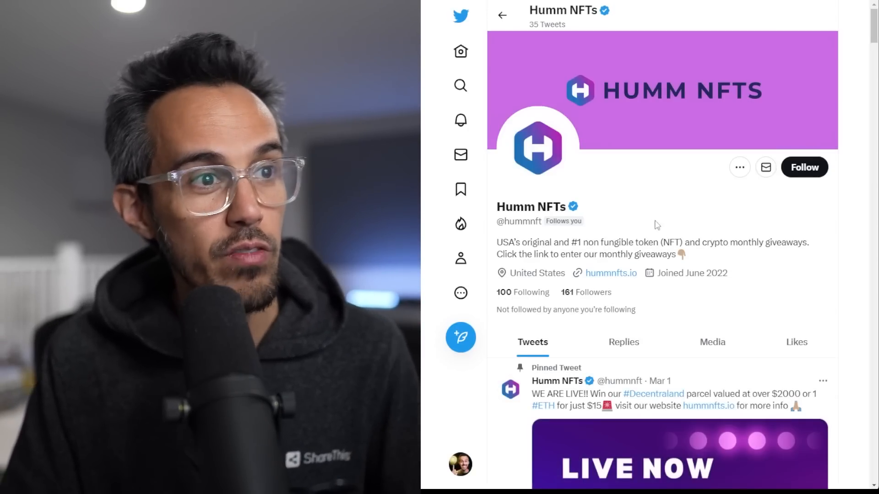
mouse_move(738, 326)
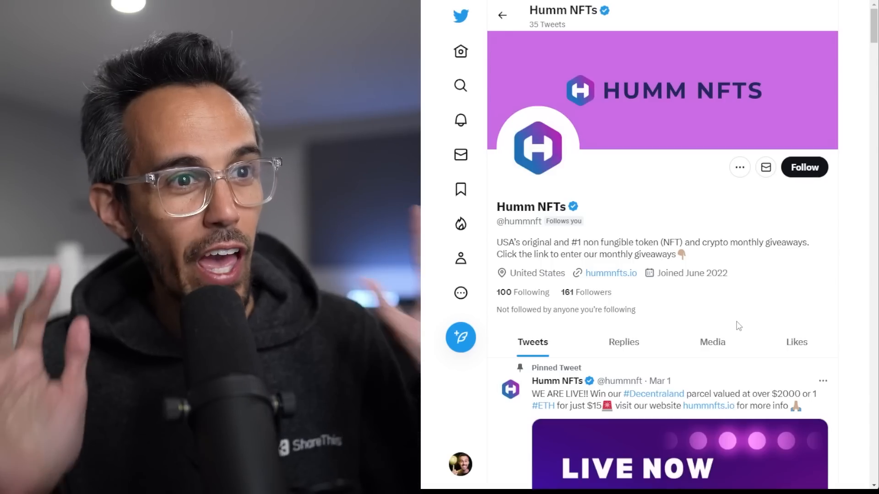
scroll("down", 3)
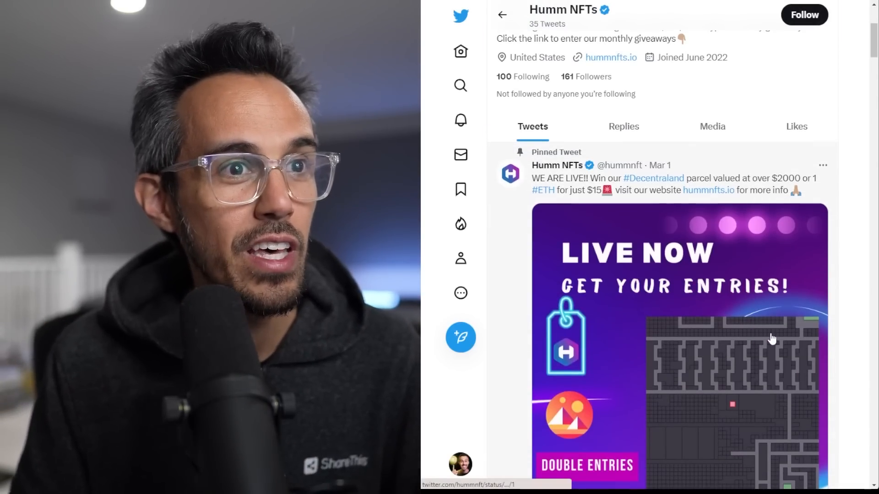
scroll("down", 3)
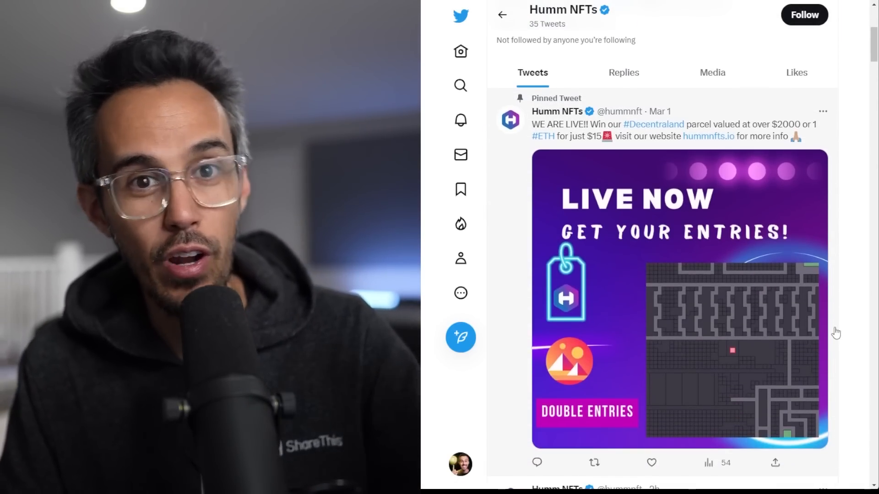
scroll("down", 3)
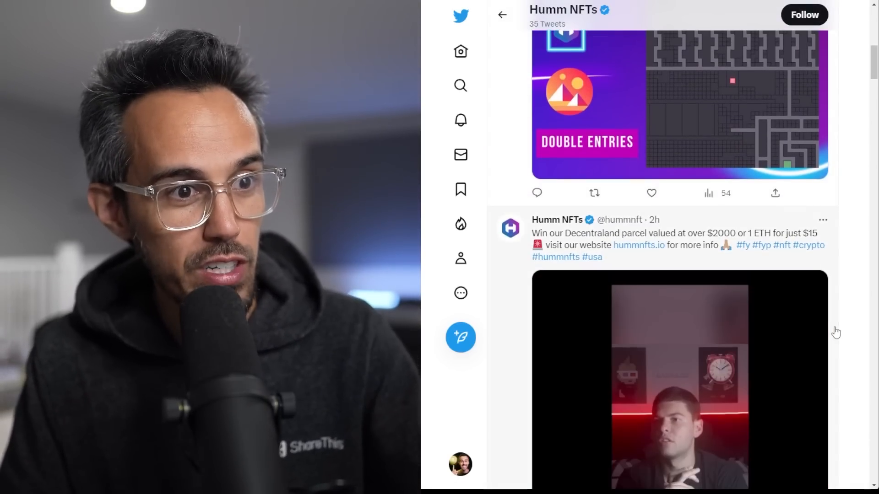
scroll("down", 3)
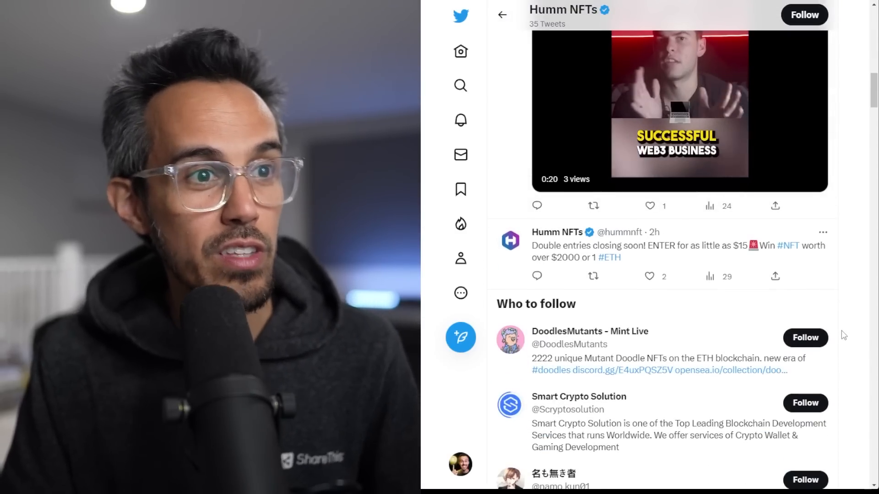
scroll("down", 3)
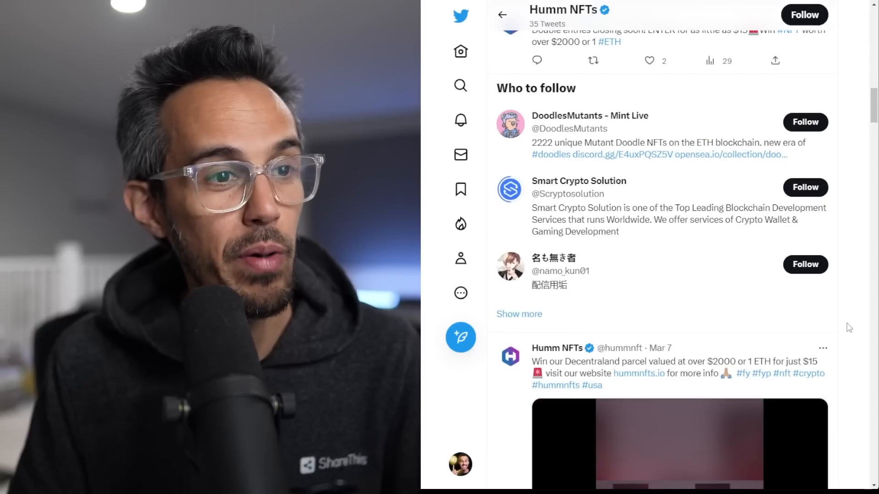
scroll("up", 3)
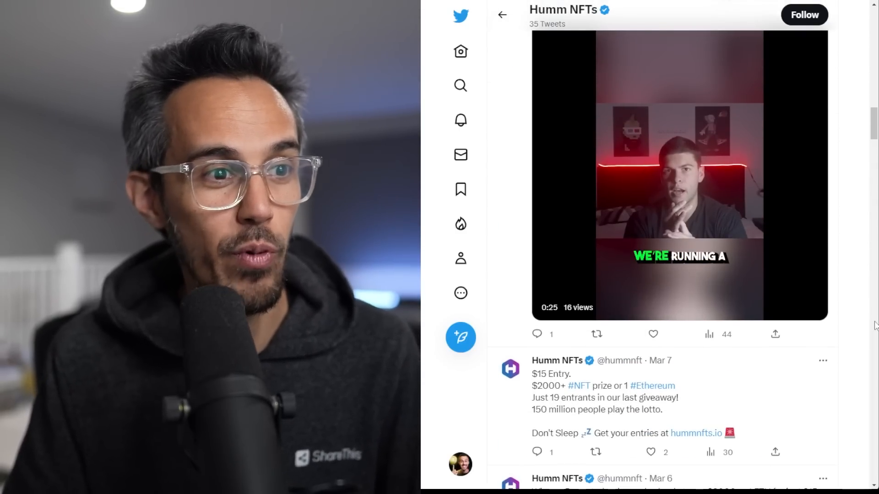
Step: Scroll further through the profile's giveaway tweets, then back up to the profile header
scroll("down", 3)
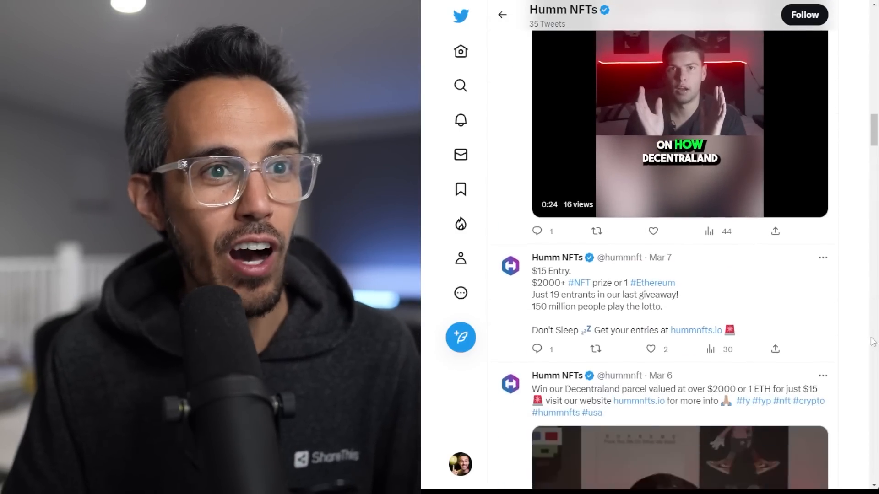
scroll("down", 3)
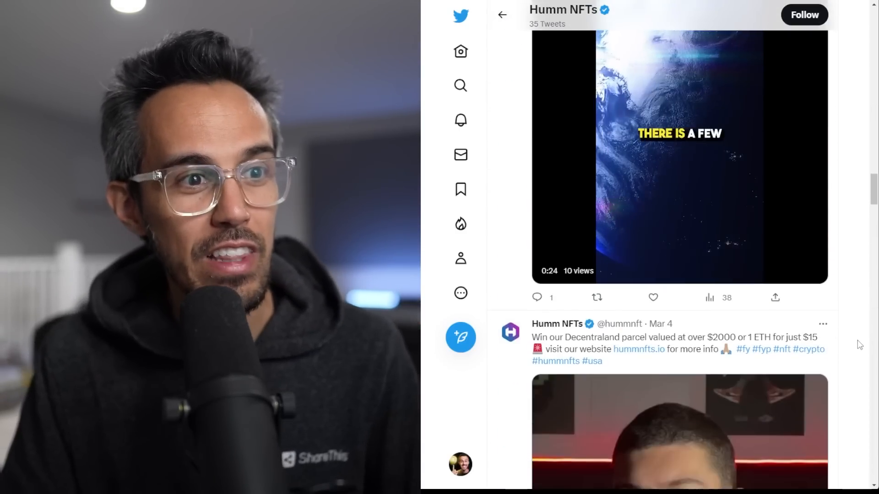
scroll("down", 3)
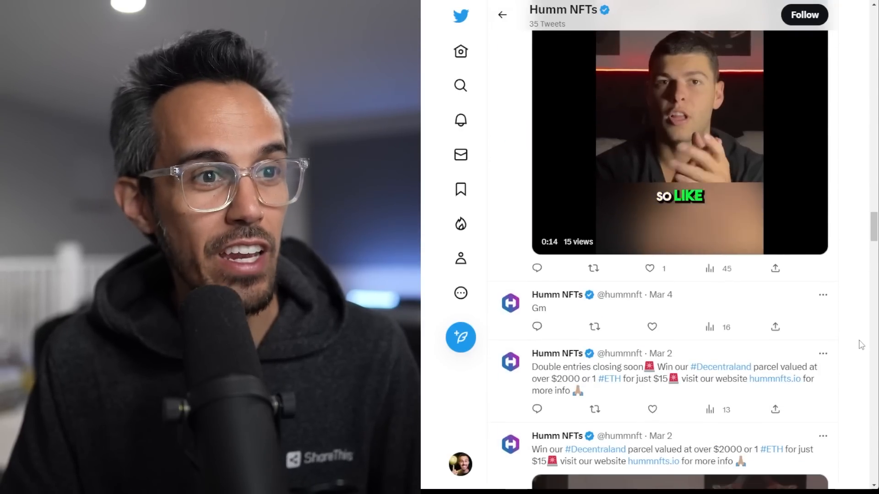
scroll("down", 3)
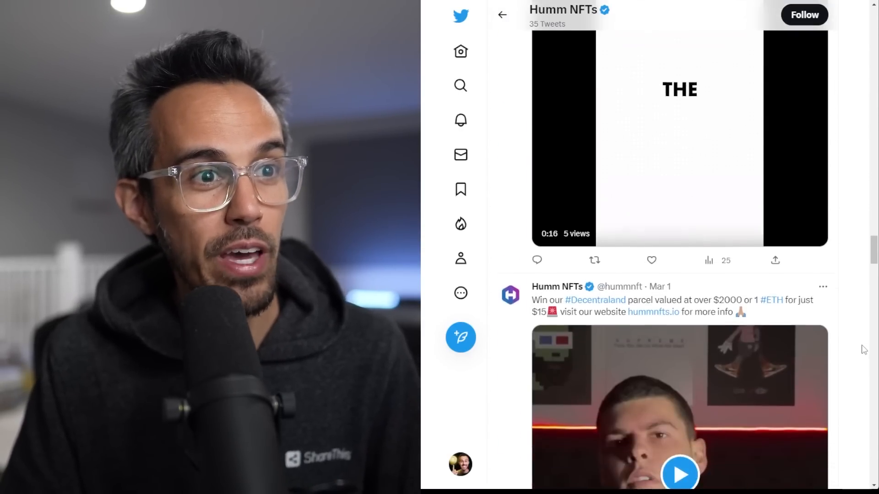
scroll("down", 3)
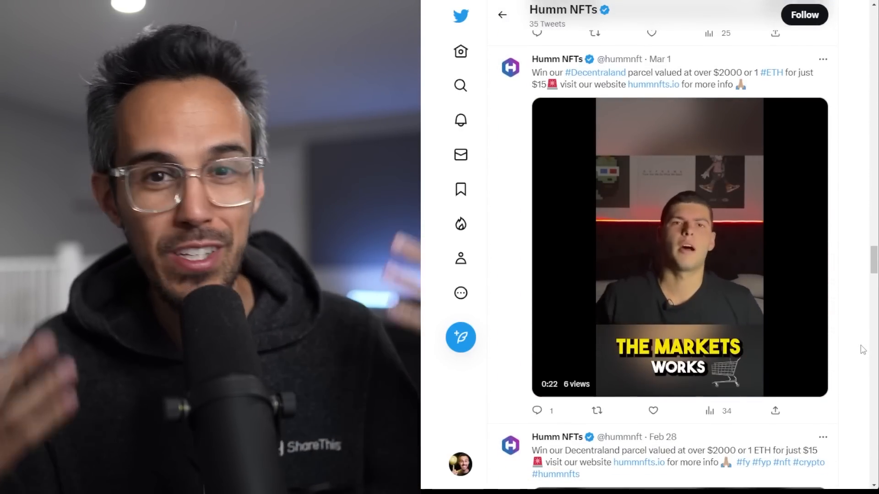
scroll("down", 3)
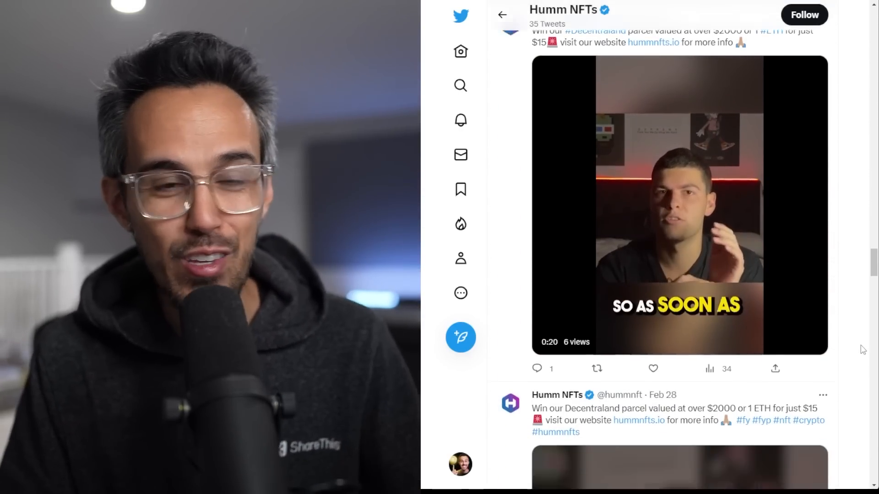
scroll("up", 3)
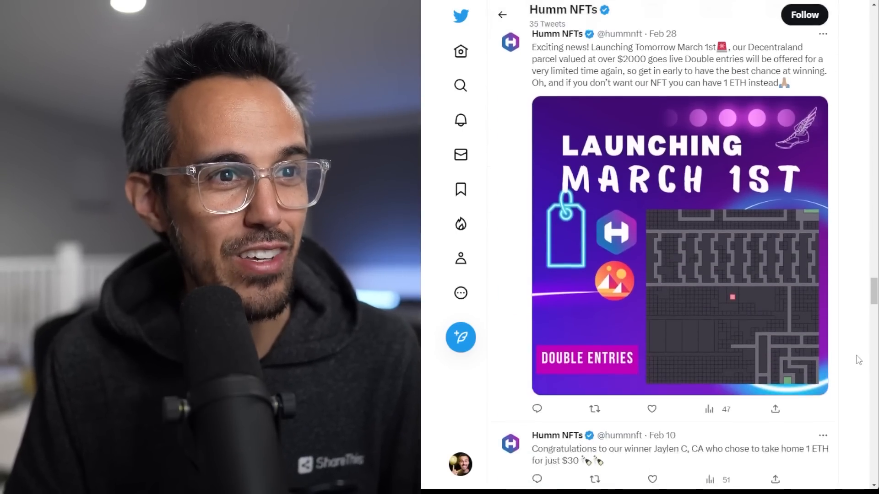
scroll("down", 3)
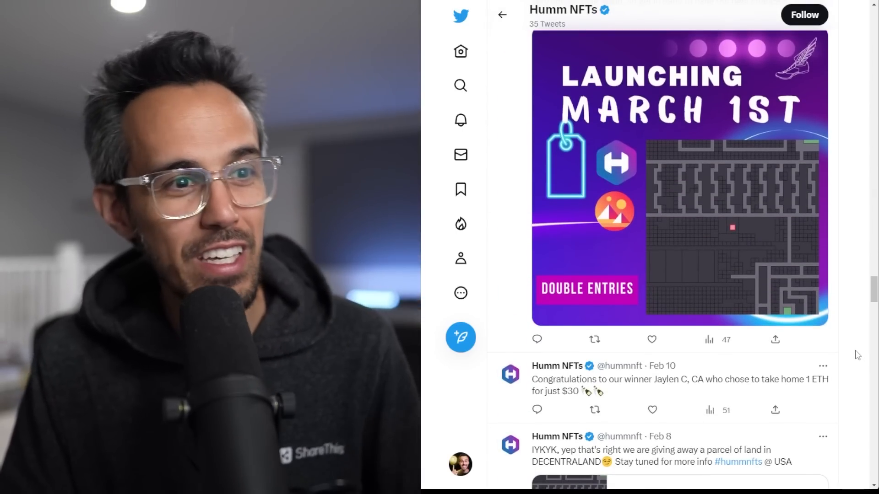
scroll("down", 3)
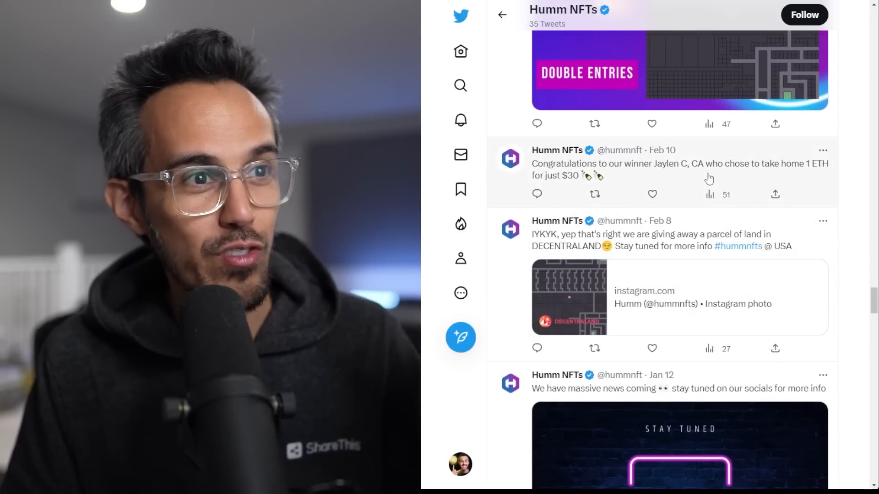
mouse_move(739, 307)
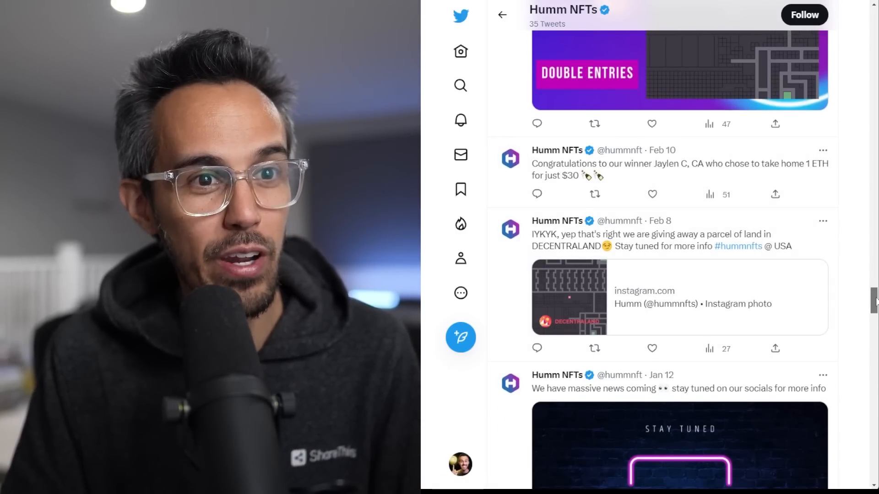
scroll("up", 3)
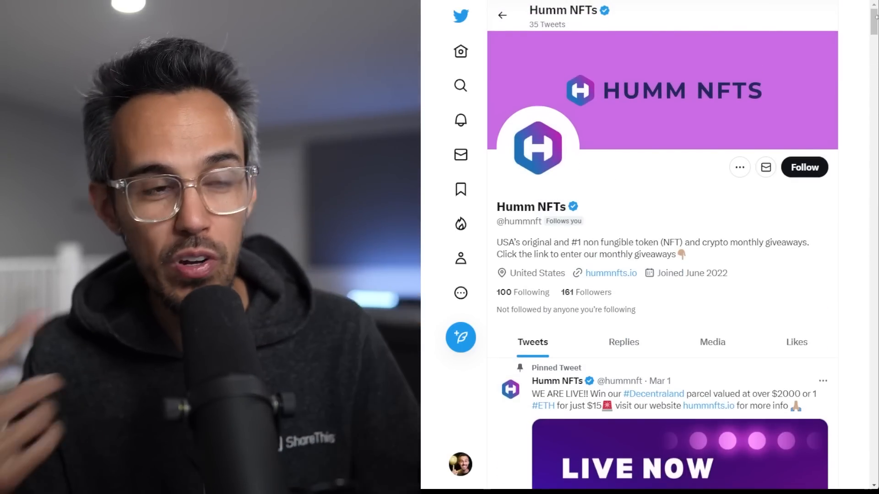